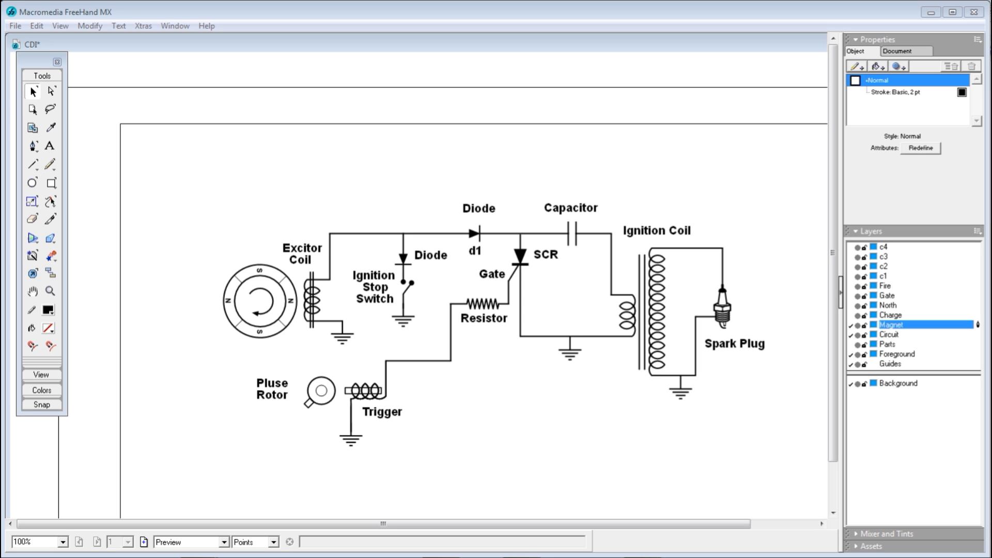
mouse_move(913, 342)
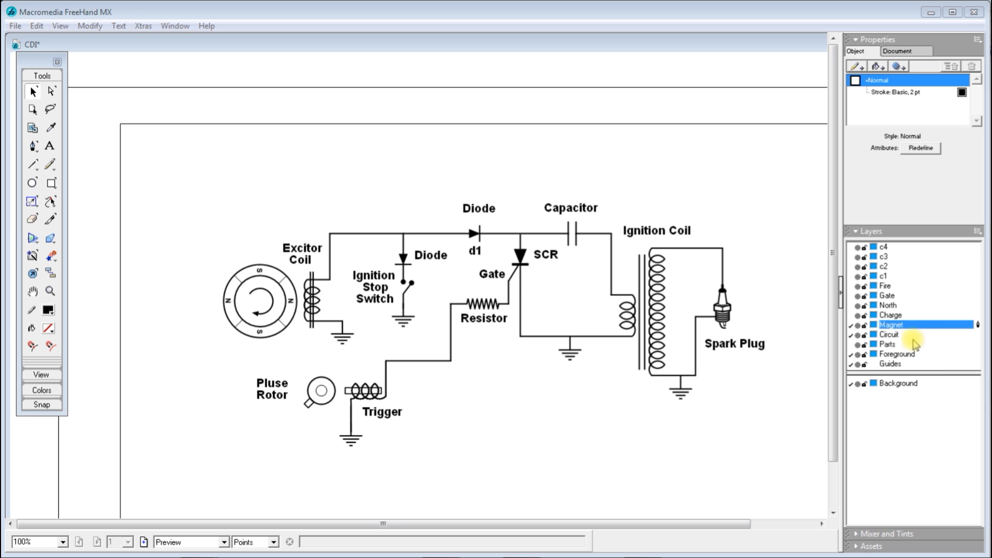
mouse_move(896, 264)
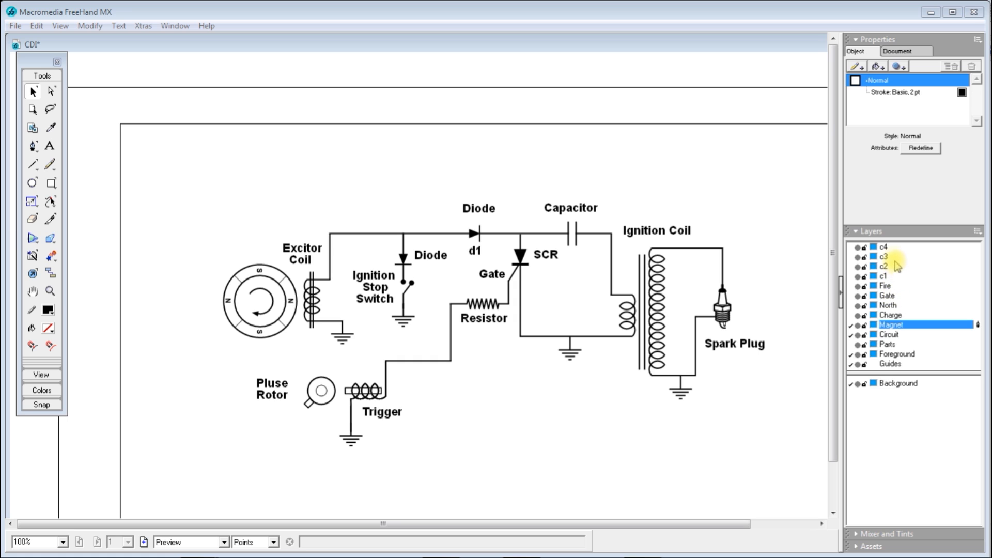
mouse_move(856, 316)
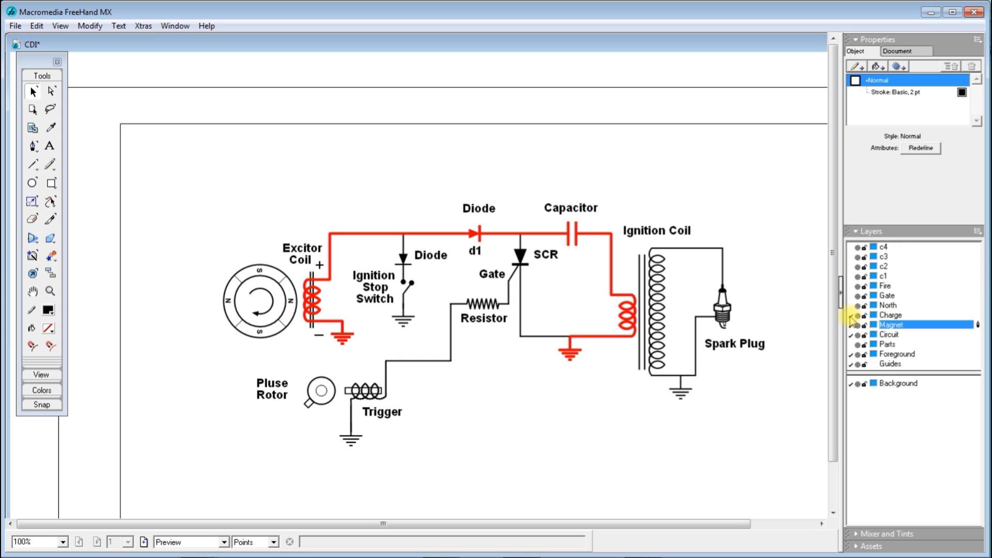
- Rotate the exciter magnet rotor in -90° quarter turns with Modify > Transform
left_click(857, 323)
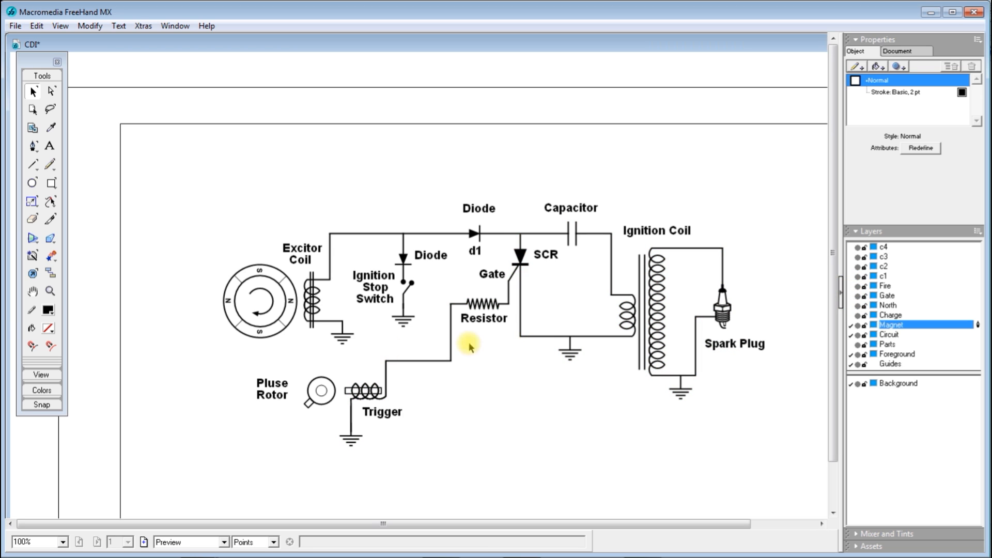
left_click(268, 280)
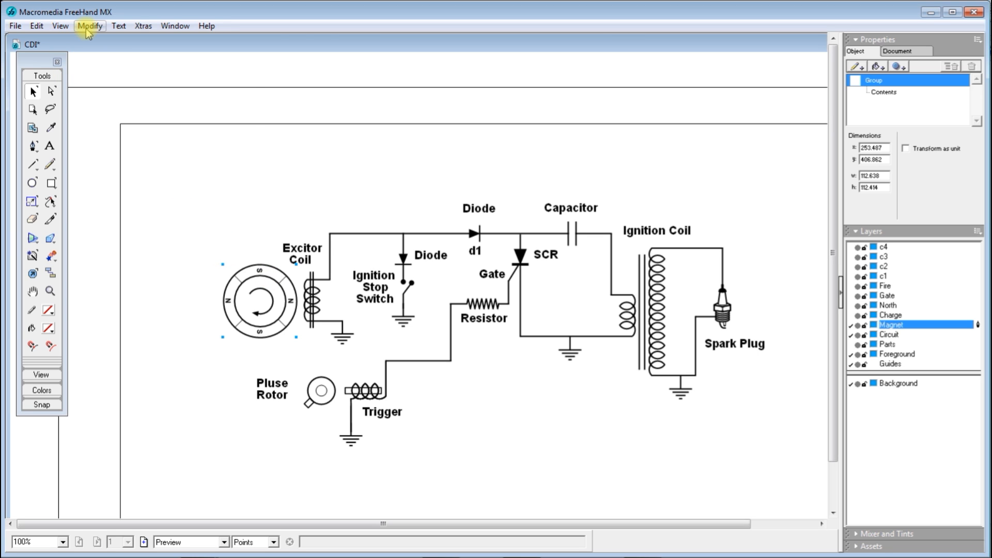
left_click(90, 26)
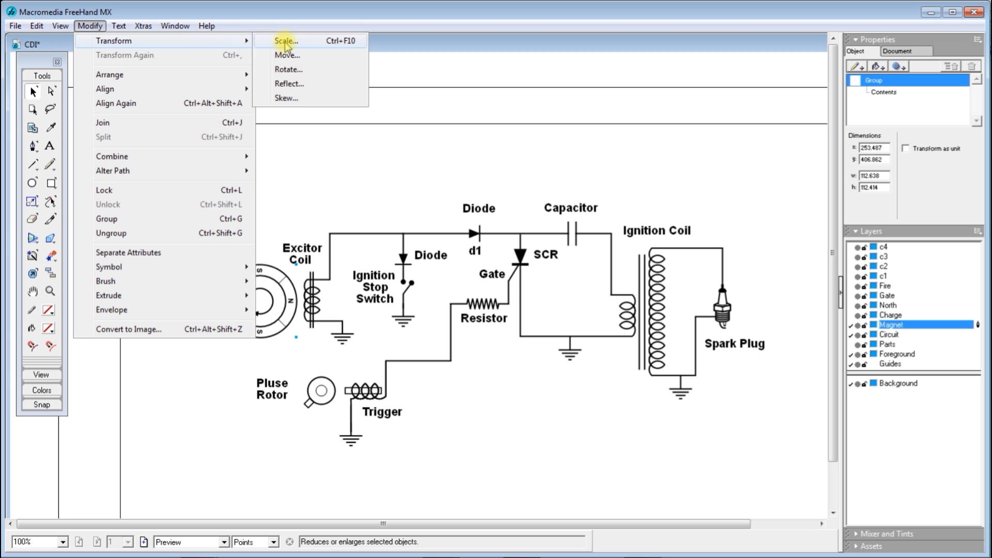
left_click(289, 69)
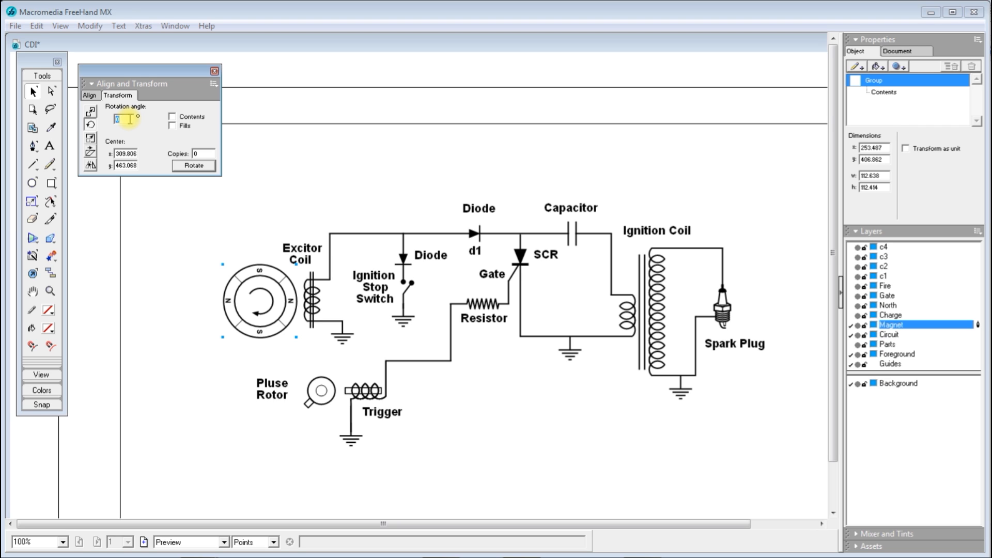
type("-90")
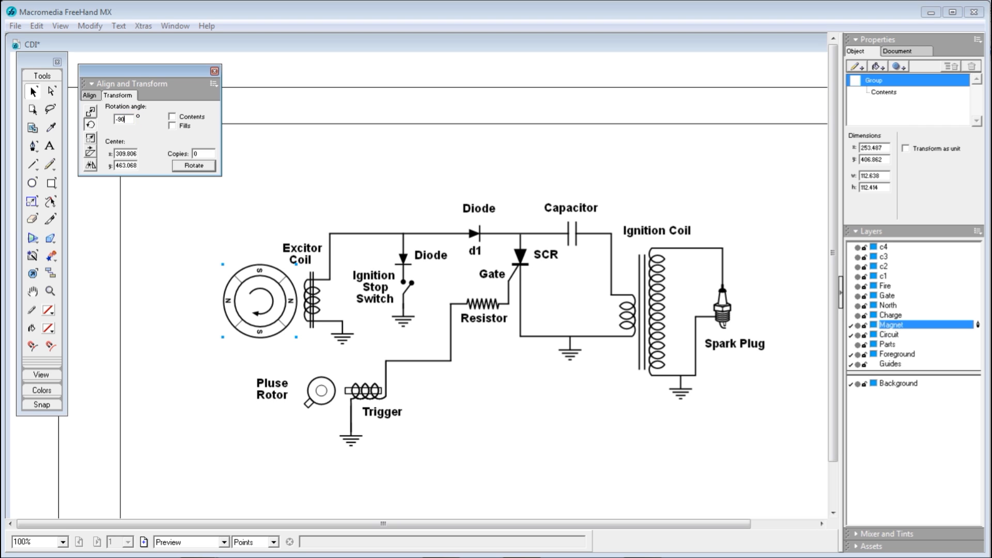
left_click(194, 165)
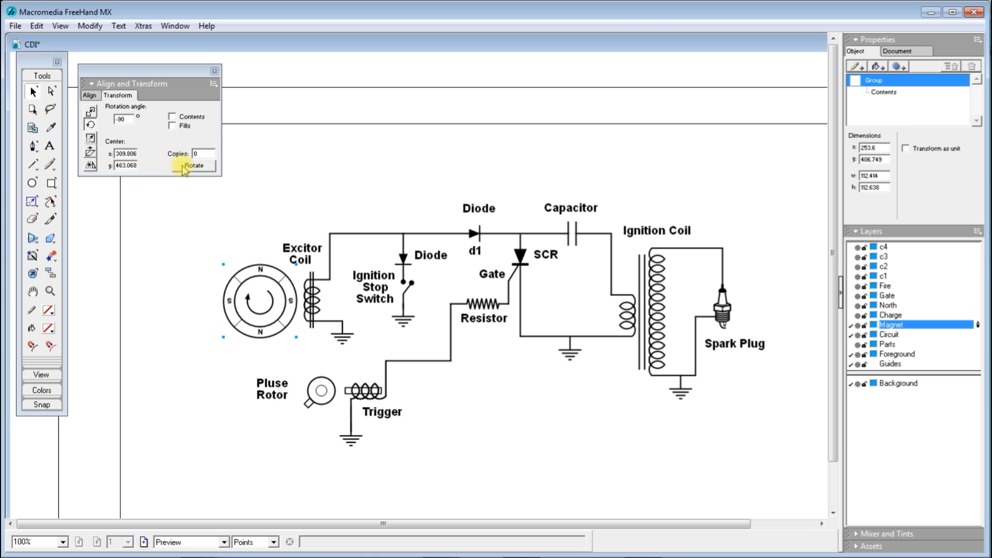
left_click(194, 165)
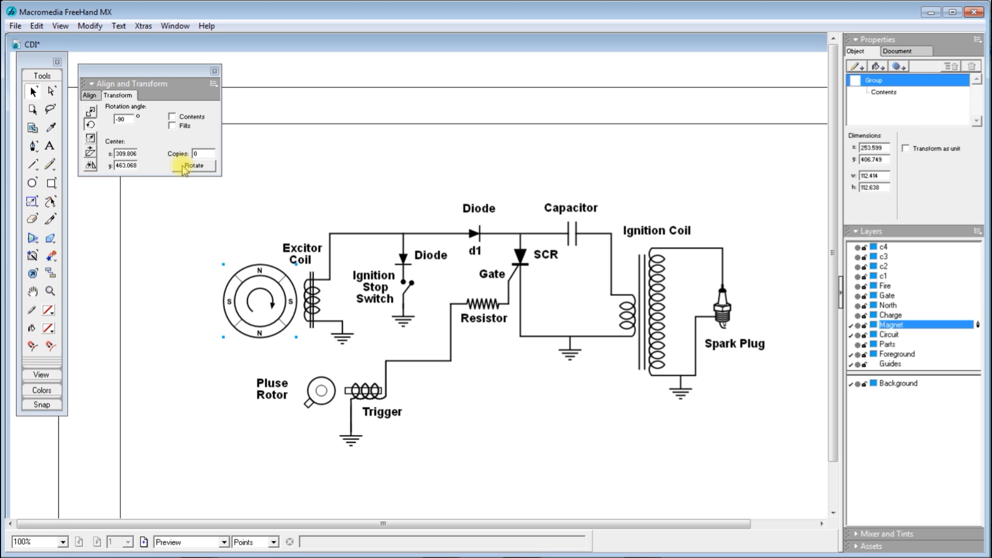
left_click(194, 165)
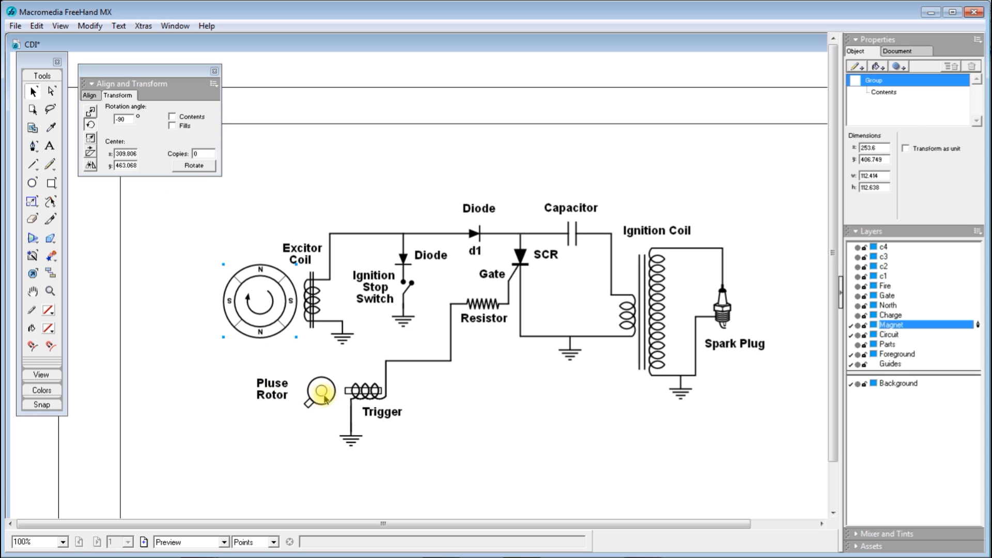
- Select the pulse rotor and rotate it in -90° quarter turns
left_click(194, 165)
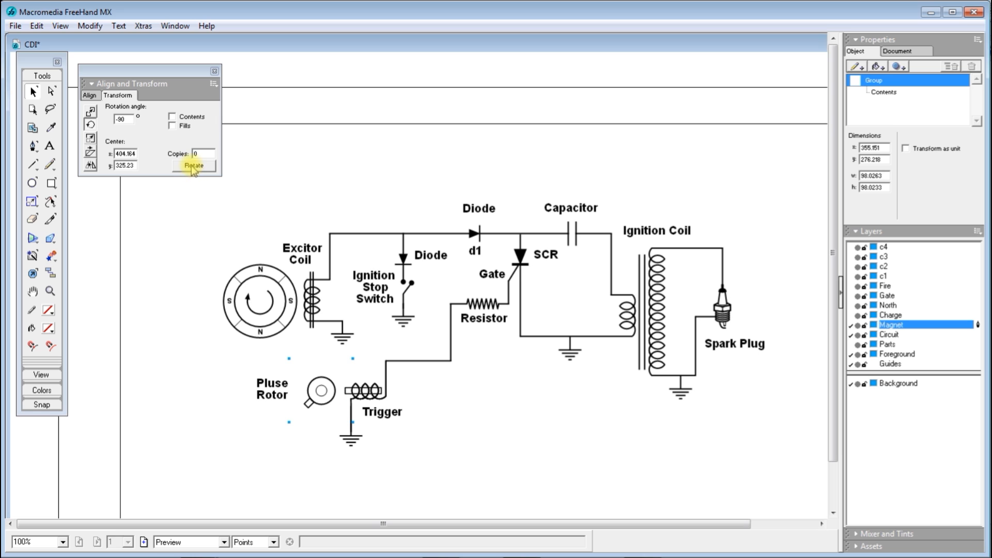
left_click(193, 165)
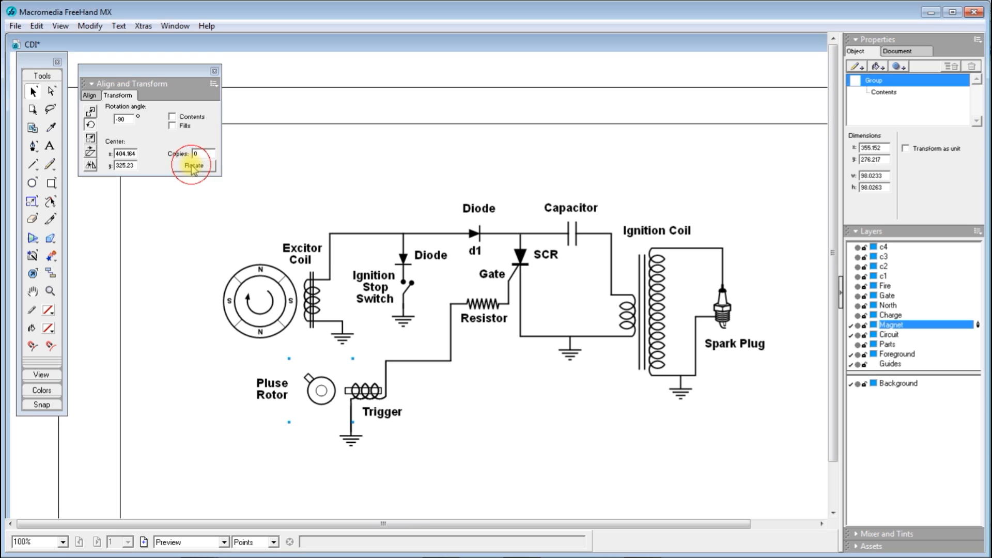
left_click(193, 166)
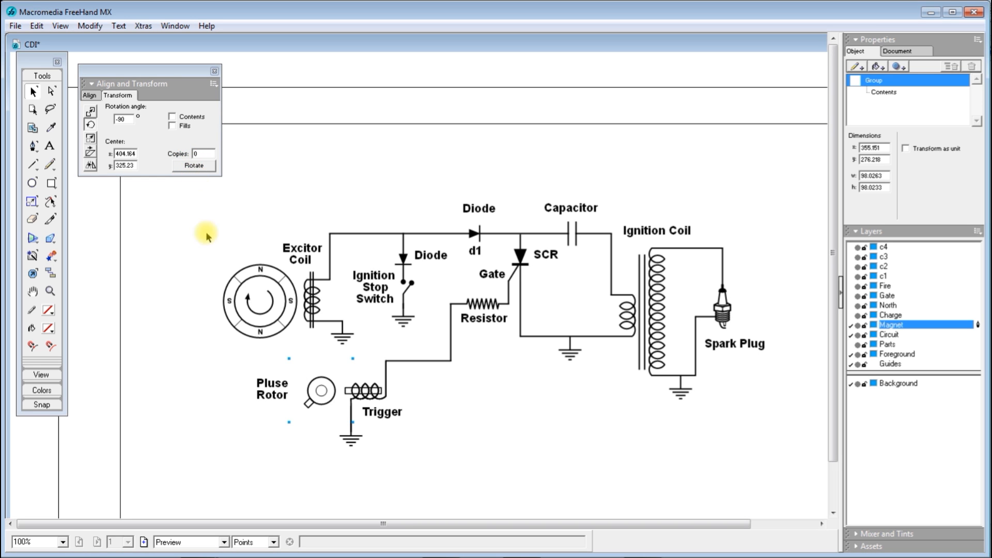
mouse_move(126, 262)
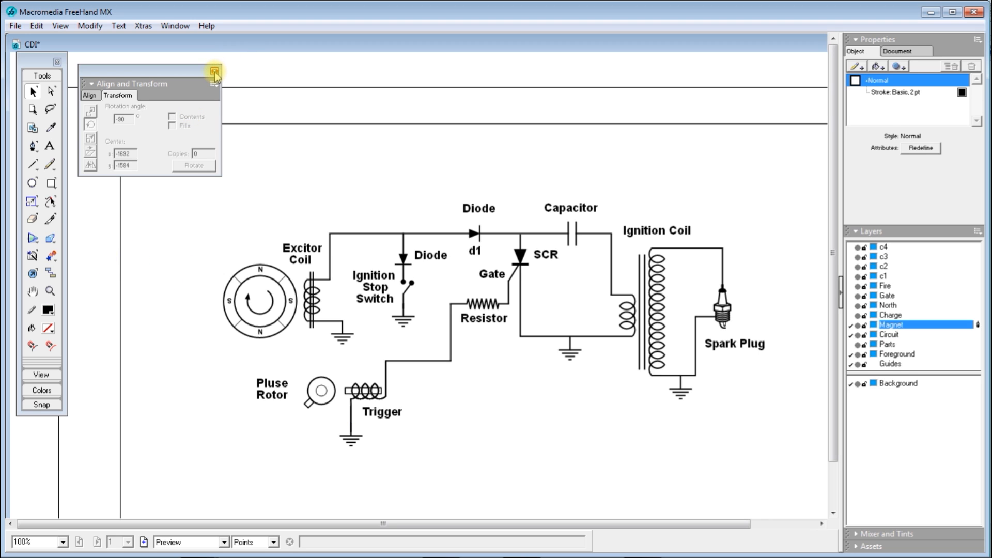
- Close the Transform panel and cancel the Export Document dialog
left_click(213, 70)
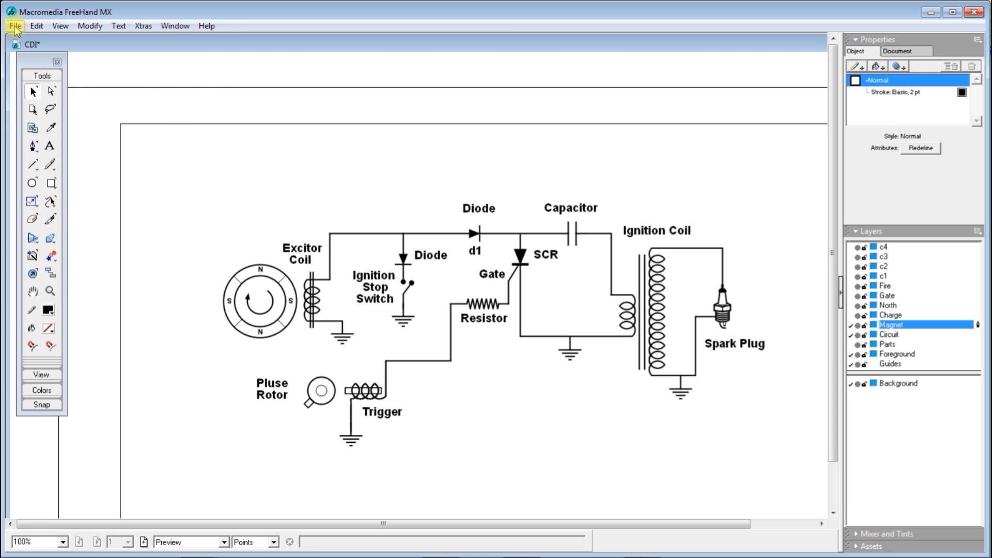
left_click(14, 25)
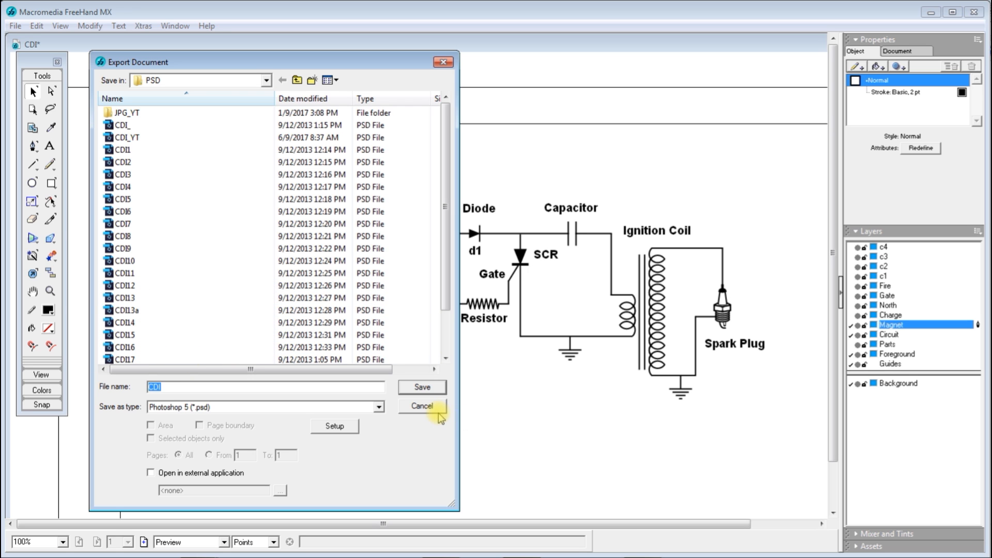
left_click(420, 405)
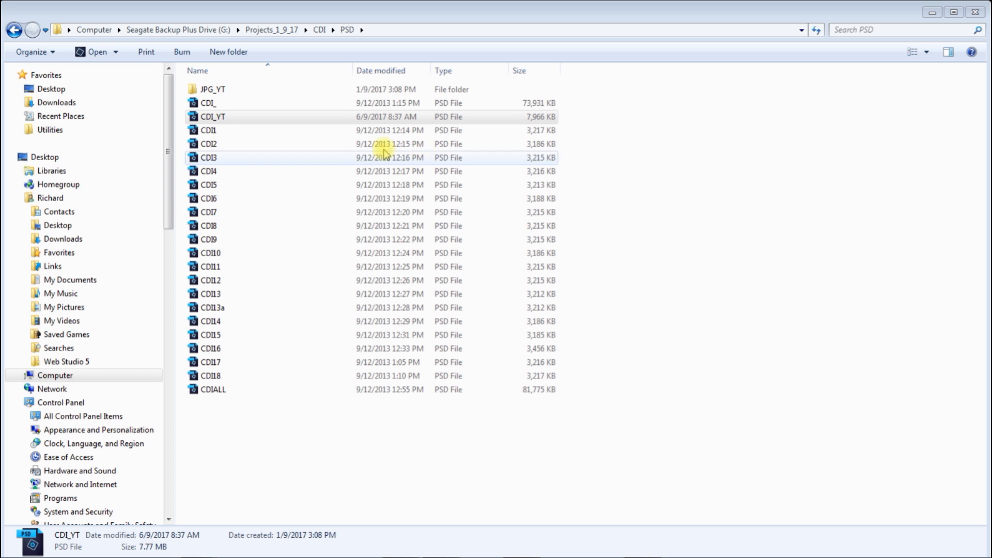
mouse_move(217, 171)
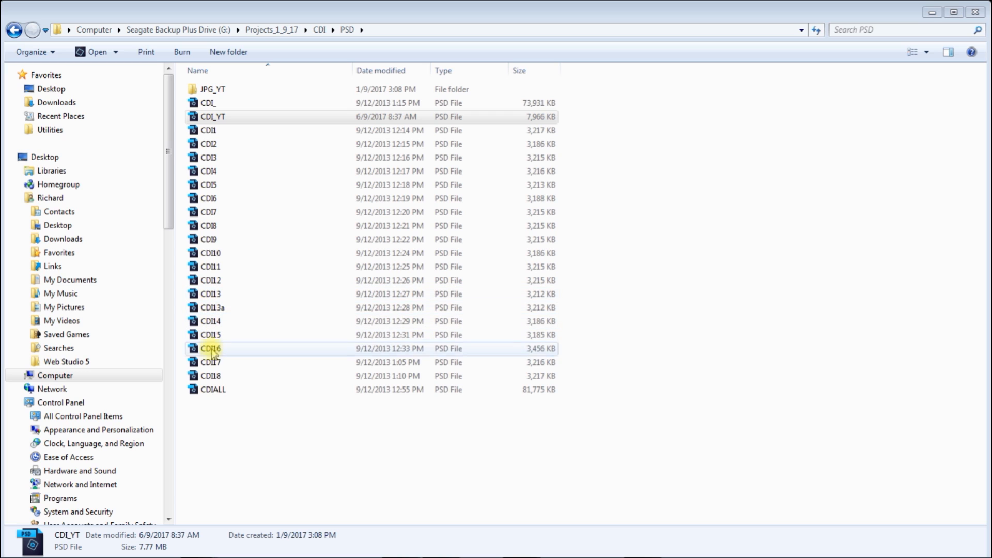
mouse_move(283, 340)
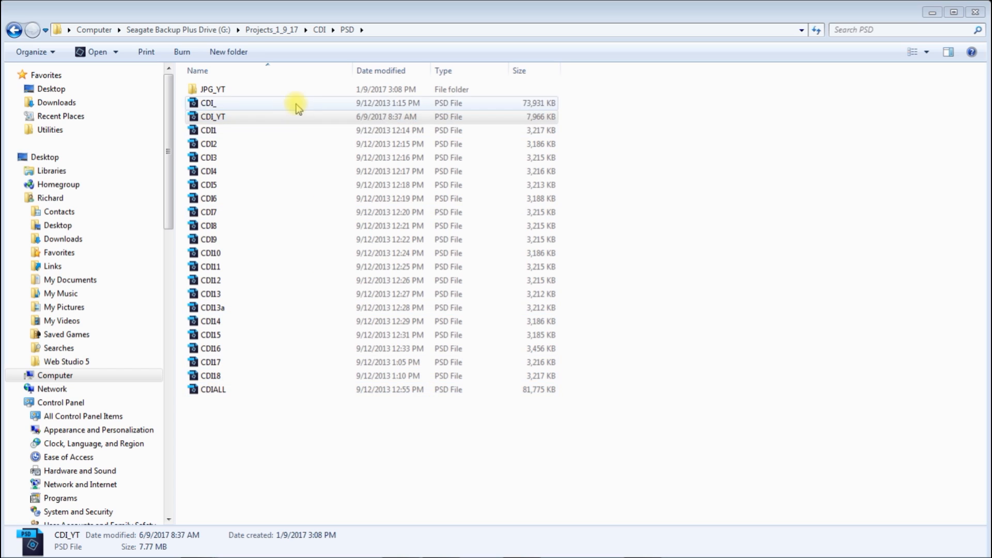
left_click(211, 116)
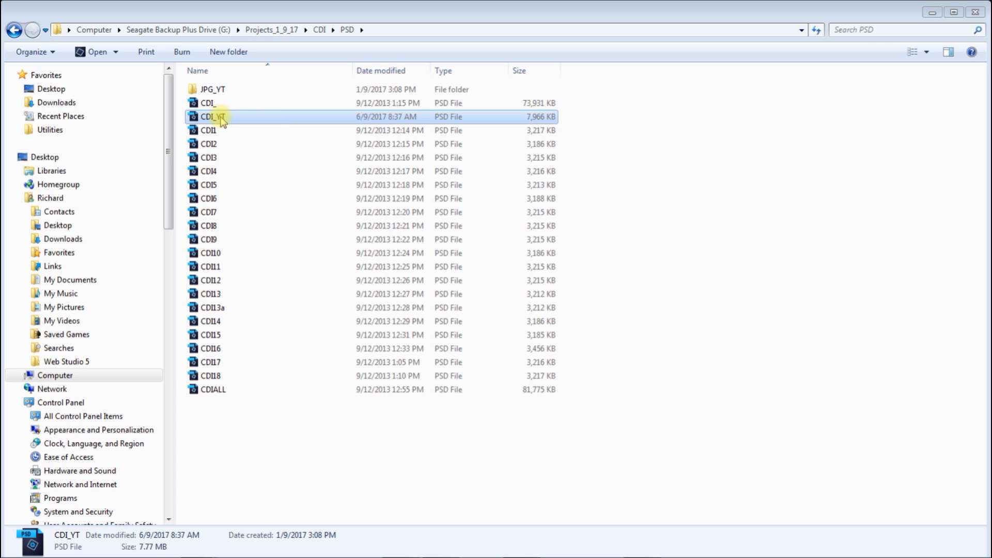
- Open CDI_YT.psd and hide layers CDI18 down to CDI15 to show the red charging path
double_click(208, 116)
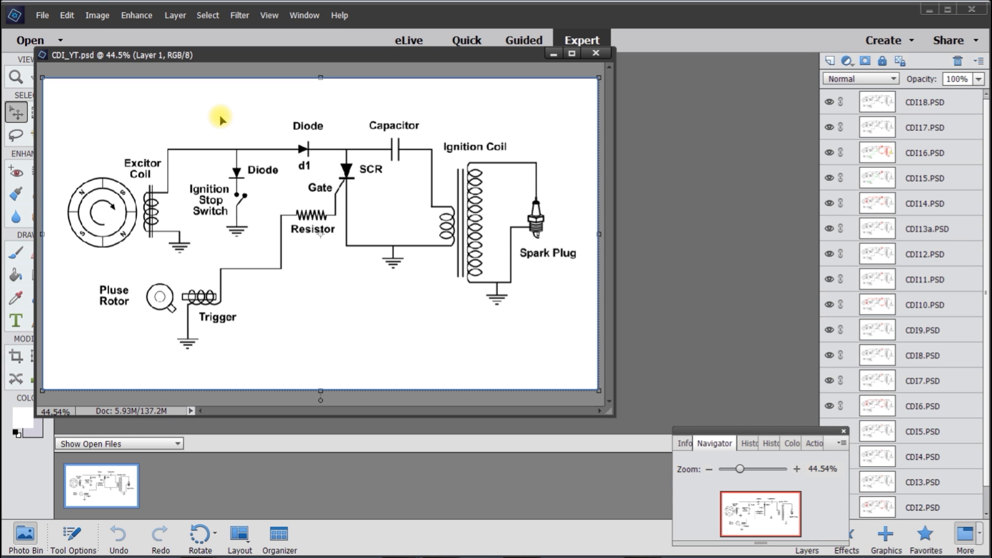
mouse_move(482, 239)
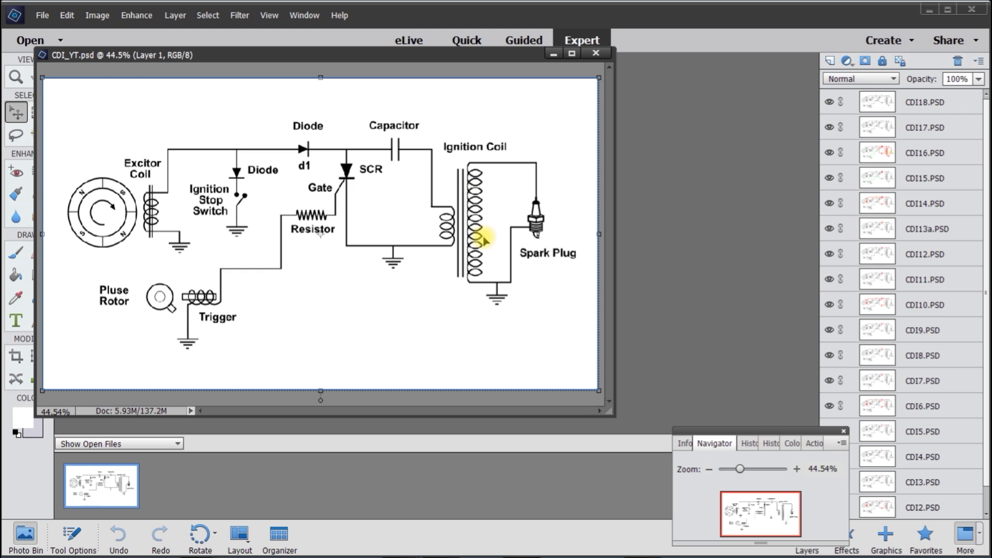
mouse_move(708, 210)
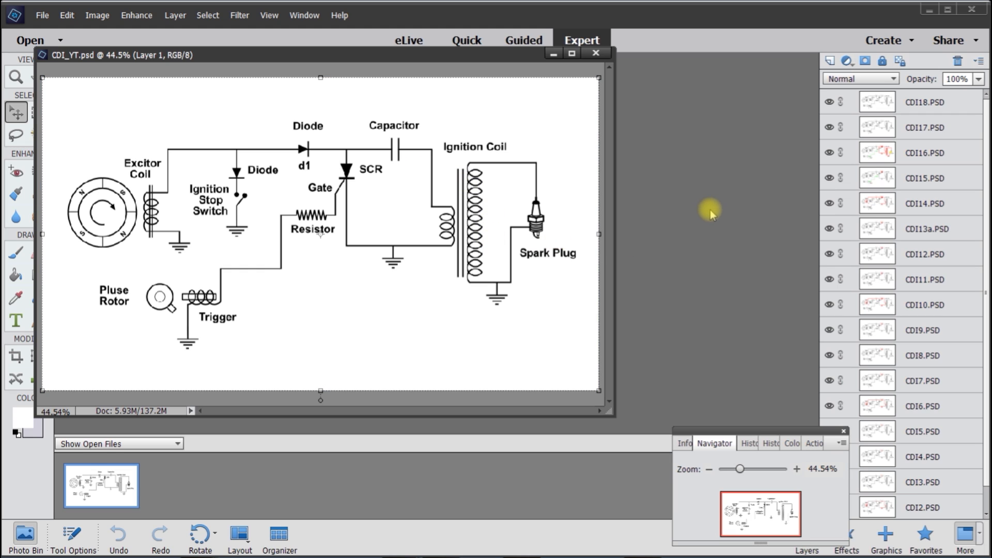
mouse_move(824, 292)
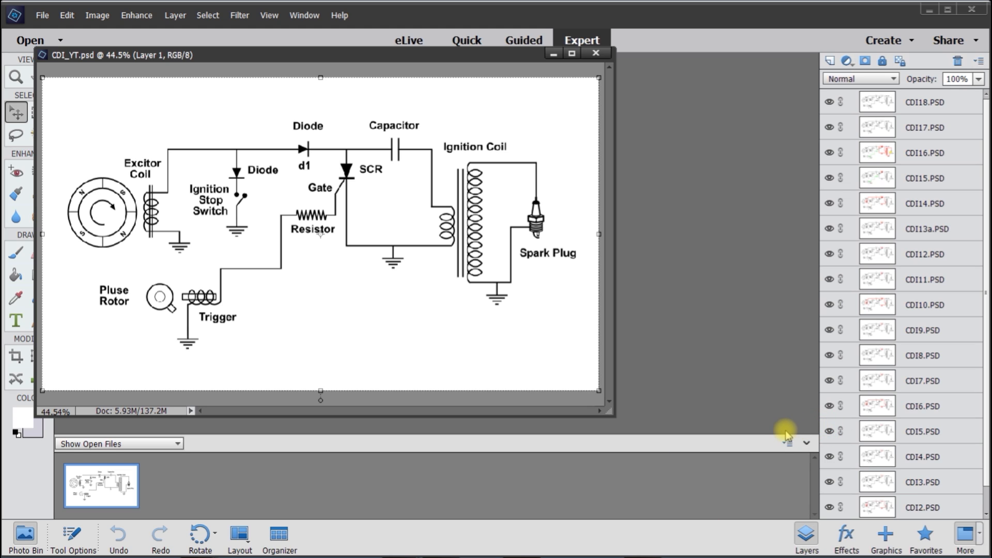
left_click(786, 443)
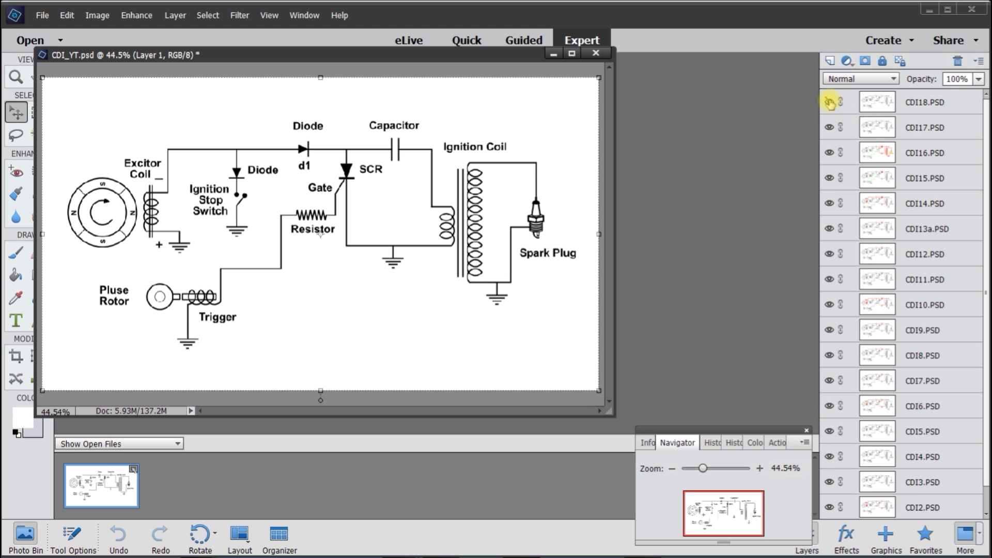
left_click(828, 102)
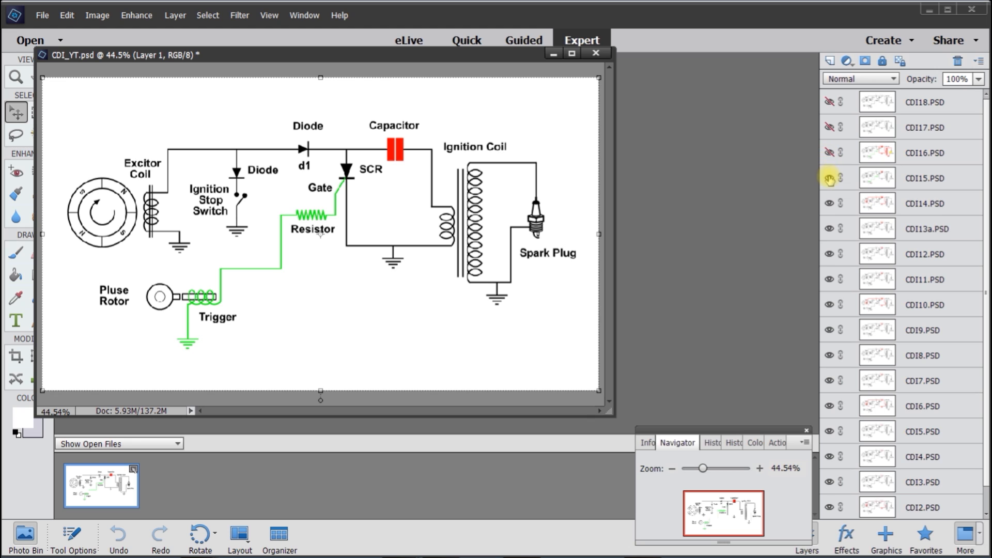
left_click(829, 177)
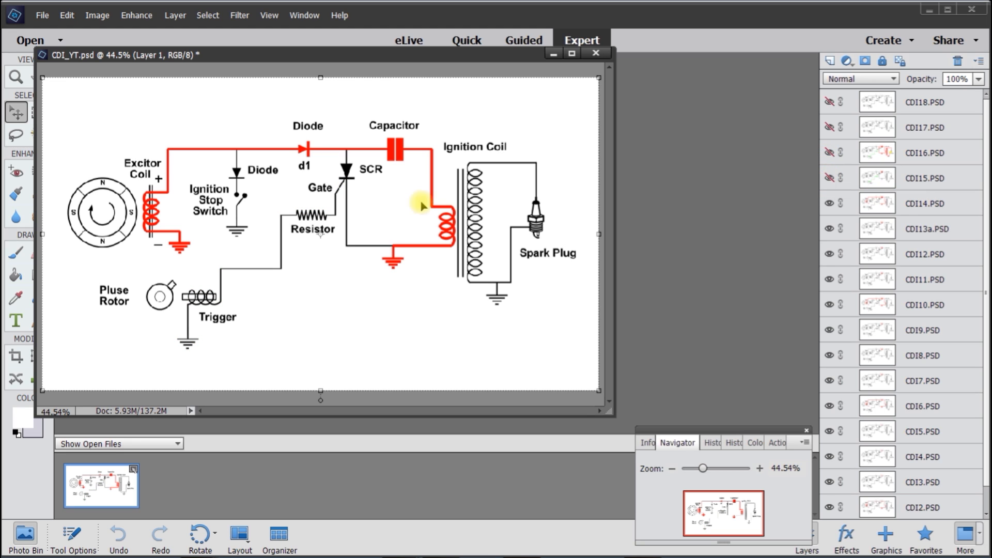
left_click(42, 15)
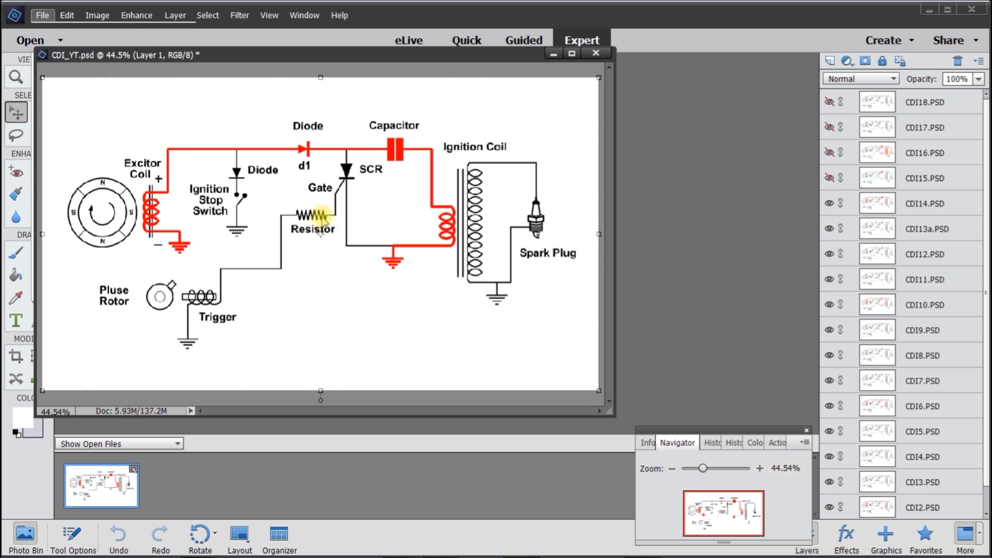
left_click(502, 263)
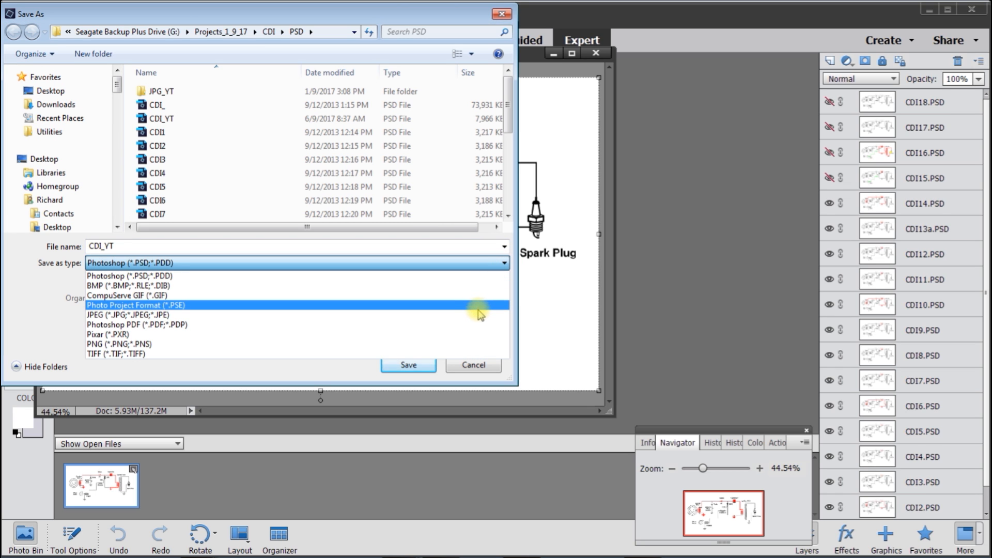
- Set the Save As file type to JPEG
left_click(127, 315)
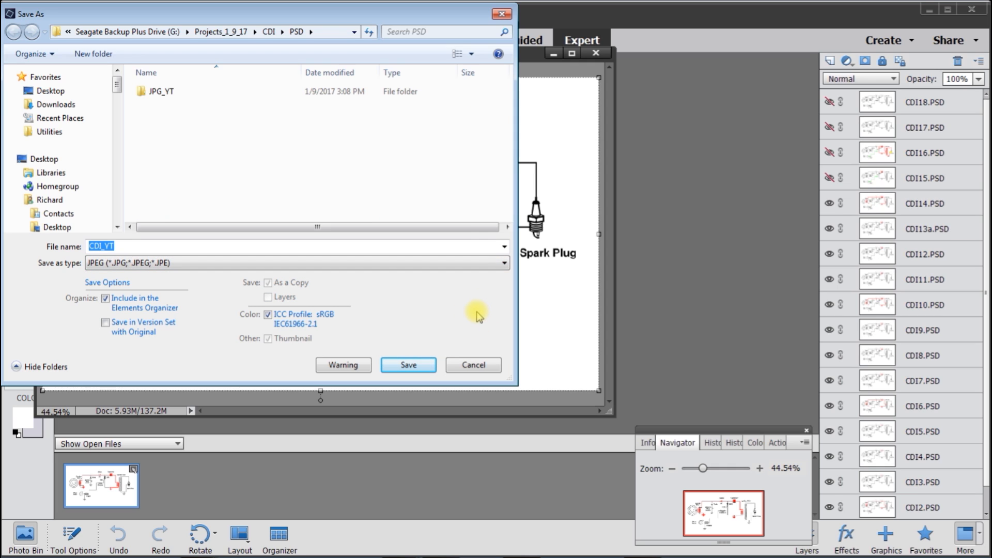
mouse_move(236, 168)
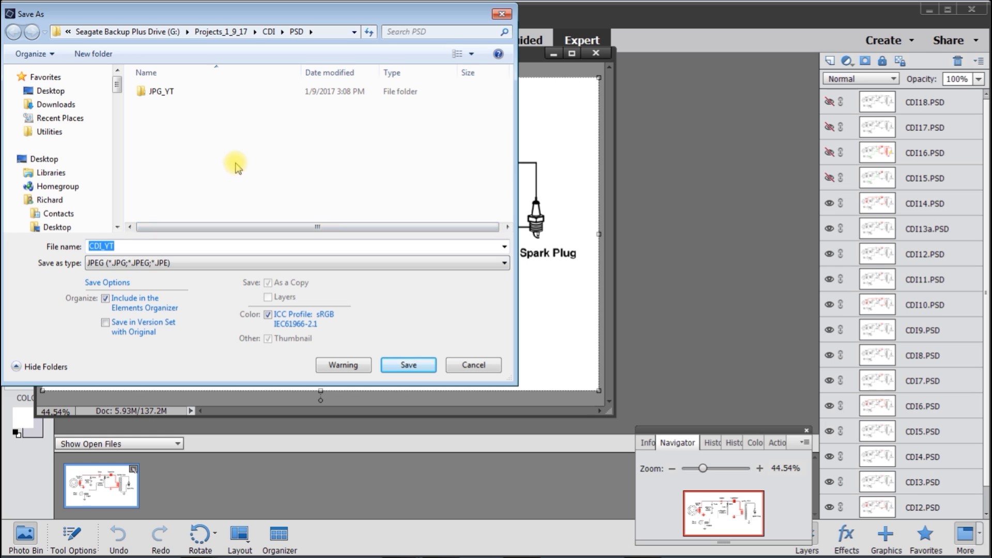
mouse_move(200, 155)
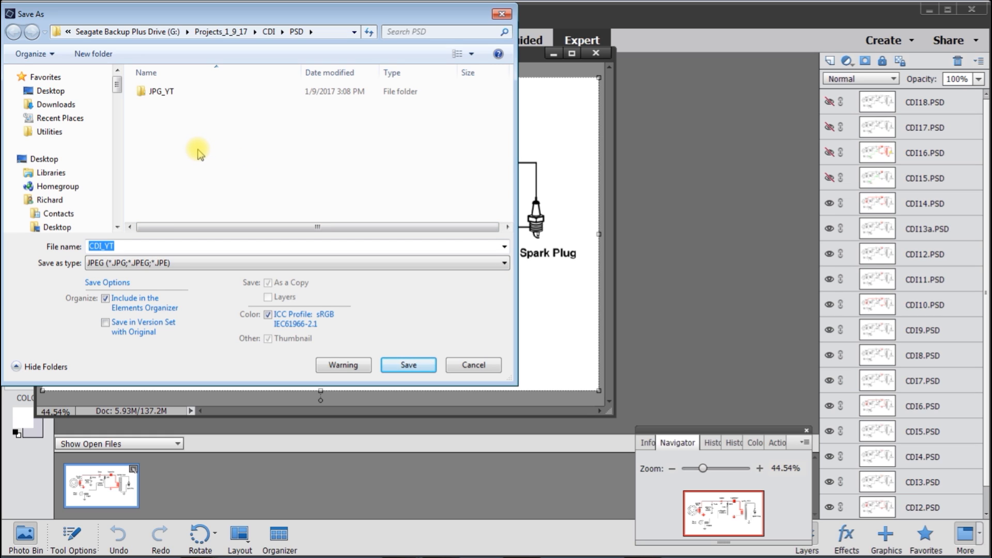
mouse_move(499, 31)
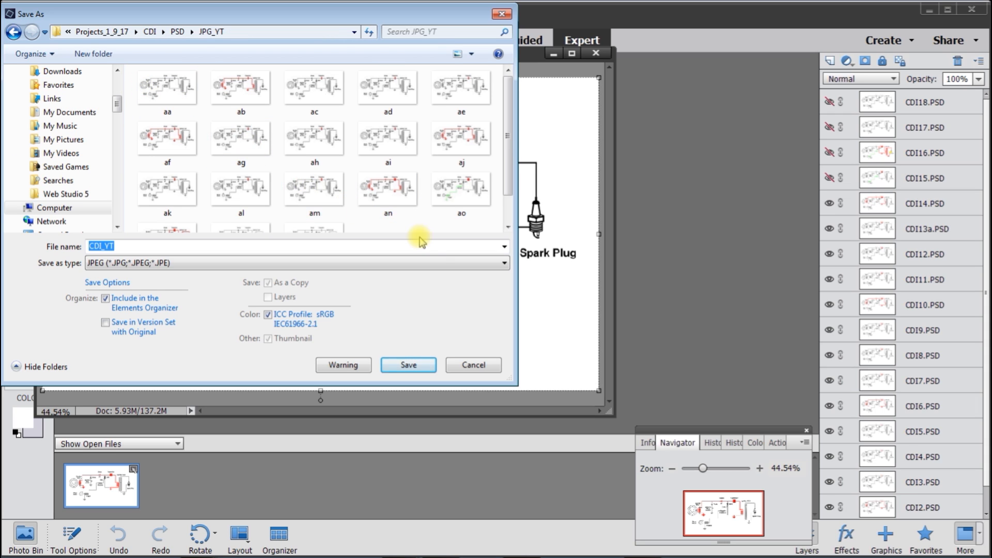
mouse_move(445, 249)
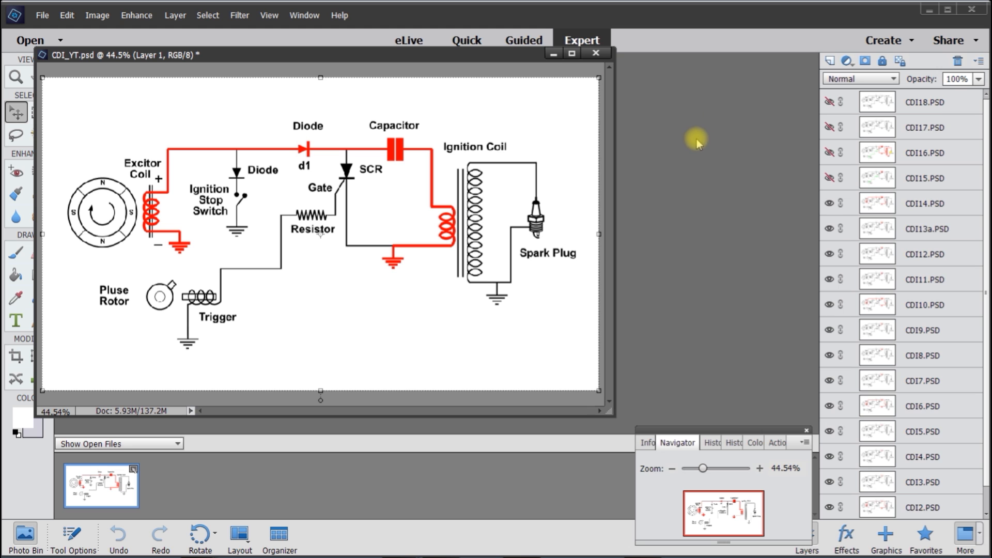
mouse_move(704, 166)
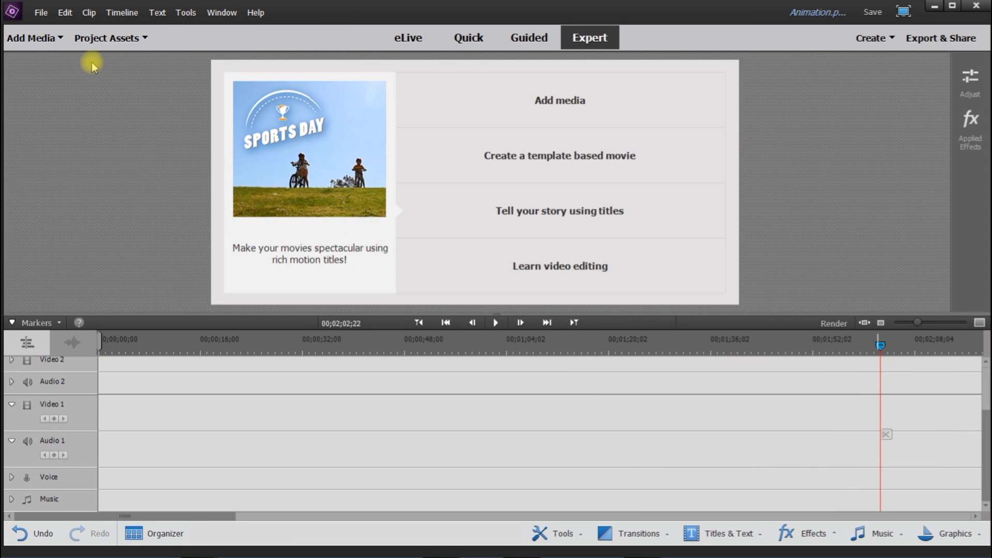
- Show Project Assets and scroll through the JPEG cells aa through ar
left_click(106, 38)
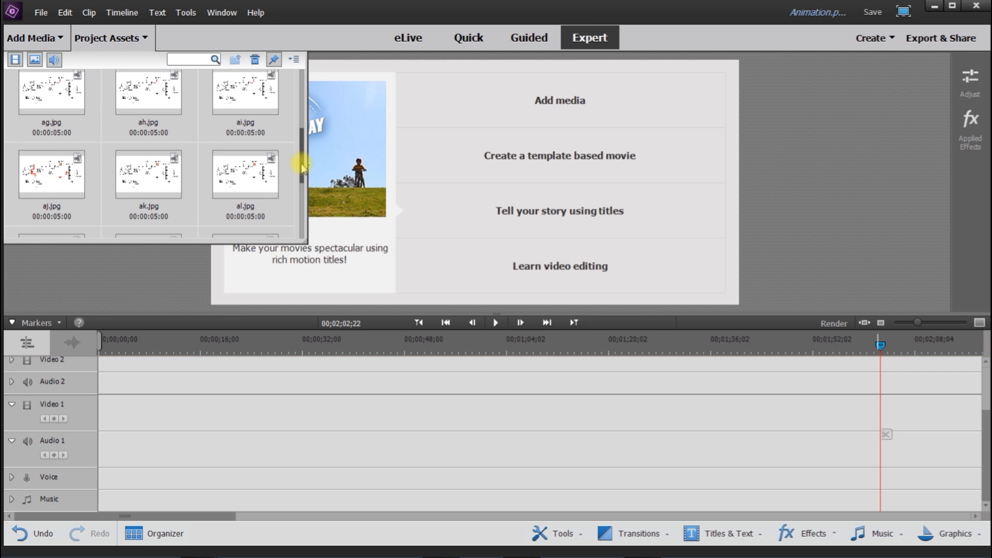
scroll("down", 3)
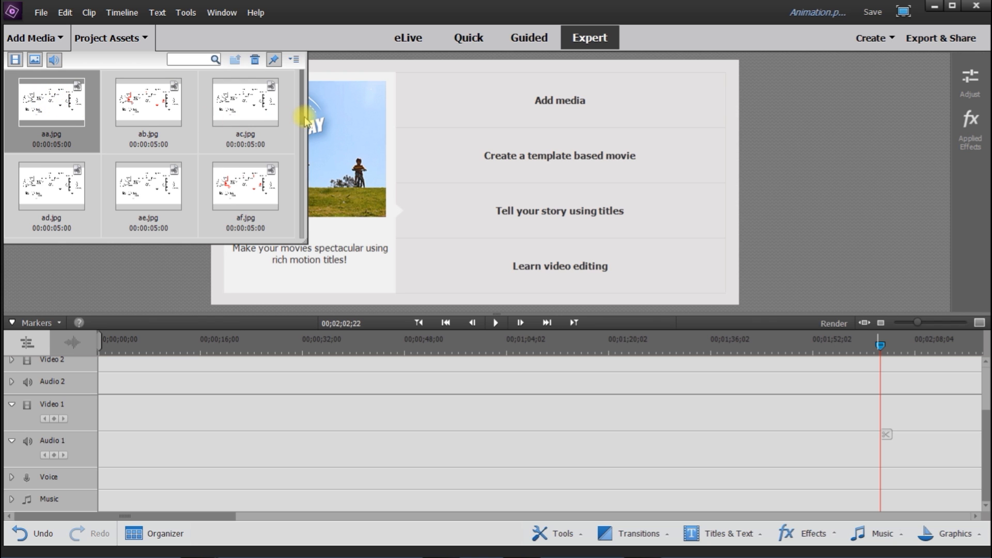
scroll("down", 3)
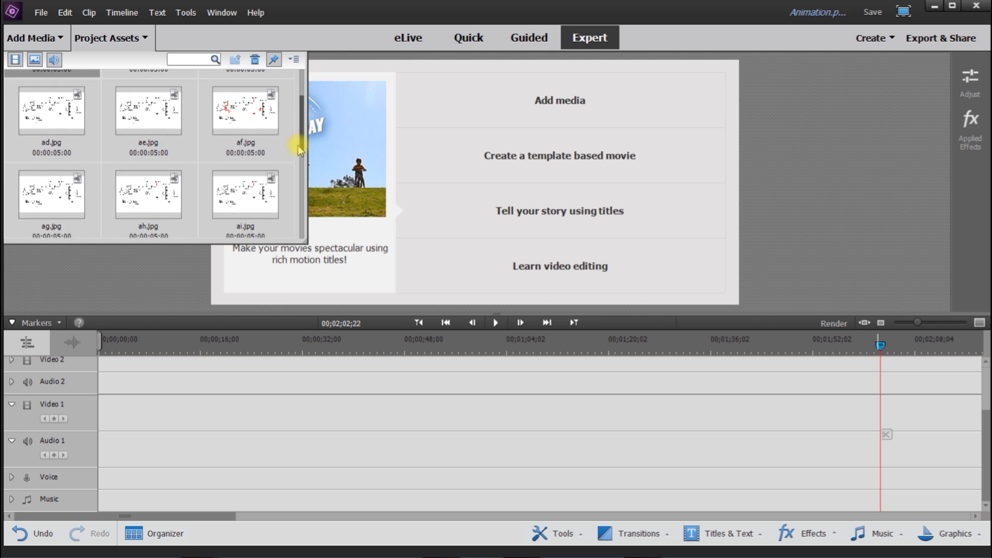
scroll("down", 3)
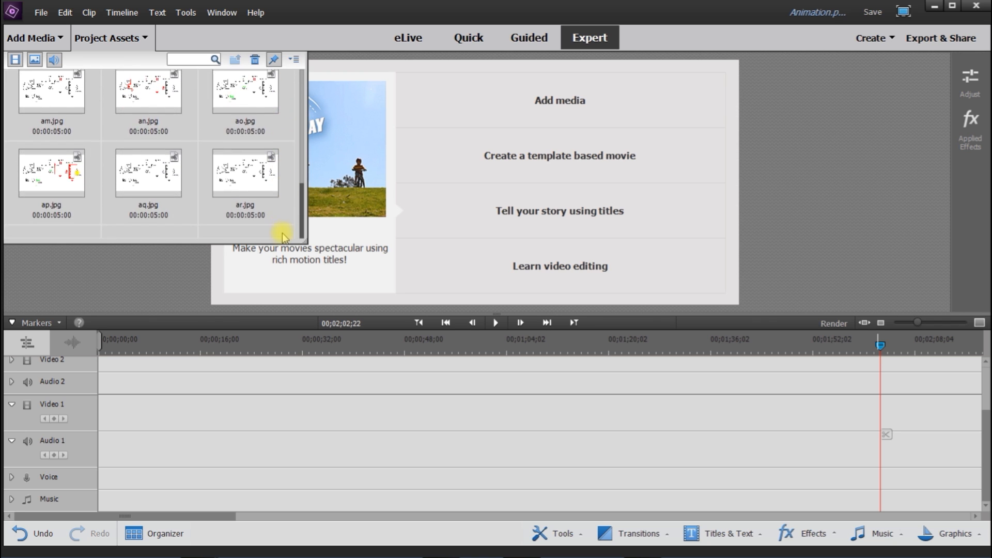
mouse_move(149, 183)
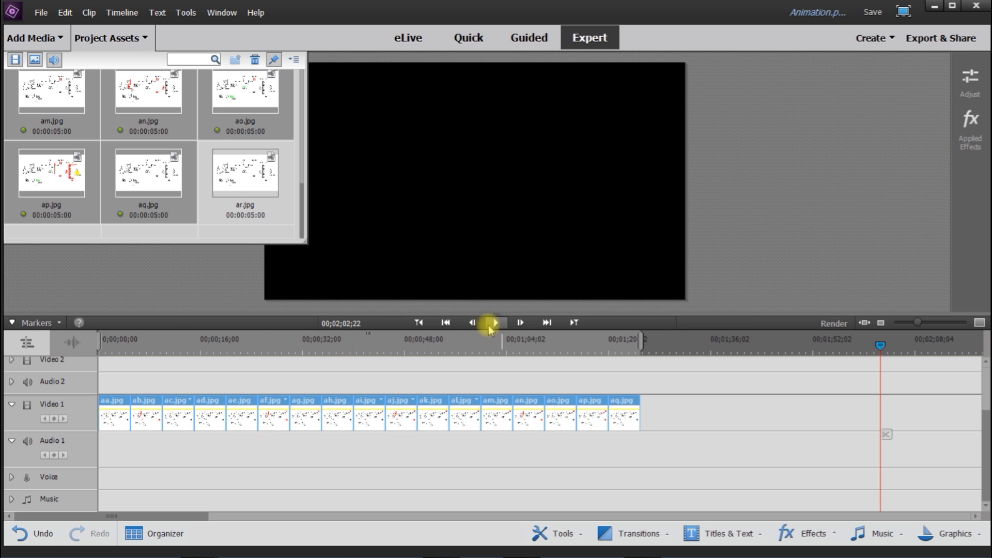
mouse_move(495, 323)
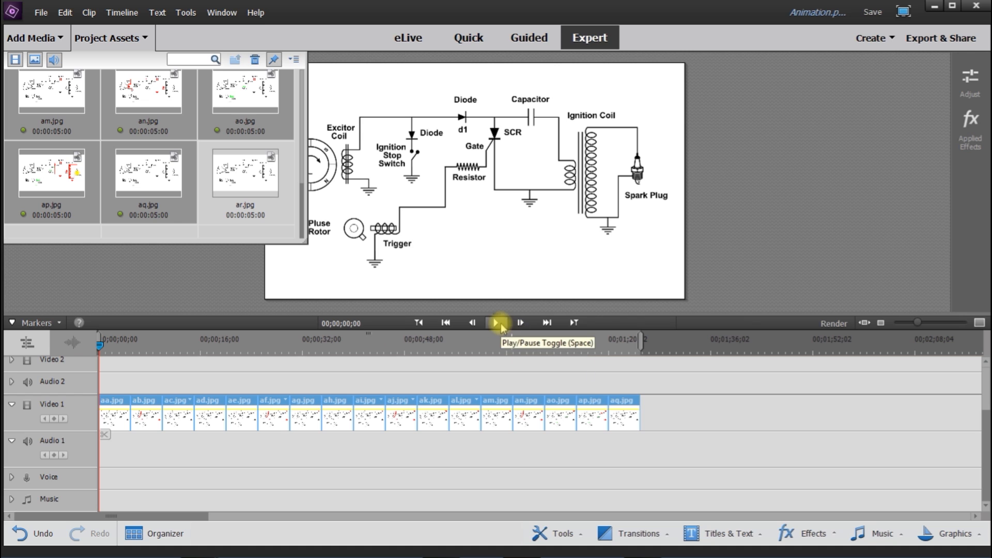
- Play the sequenced circuit cells from the start, then pause
left_click(495, 322)
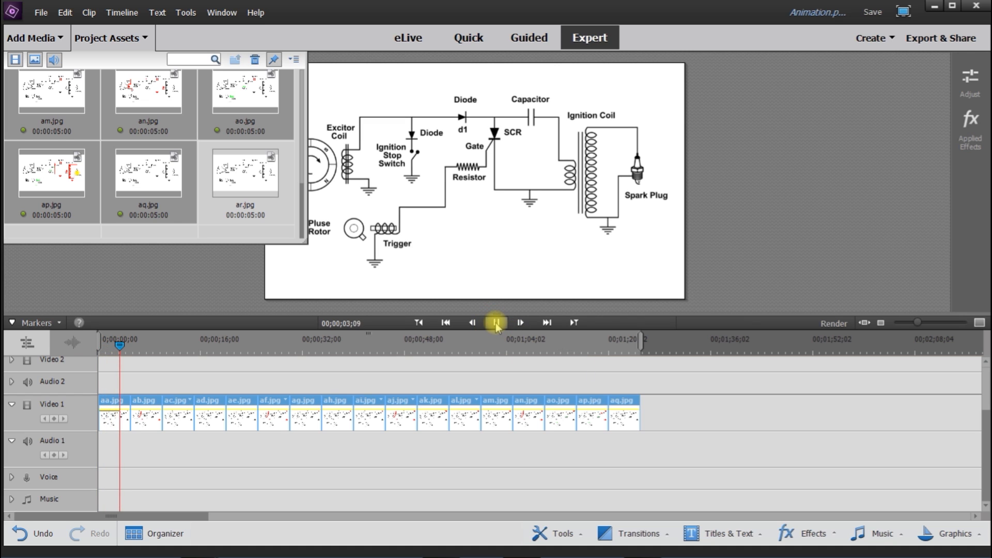
left_click(495, 322)
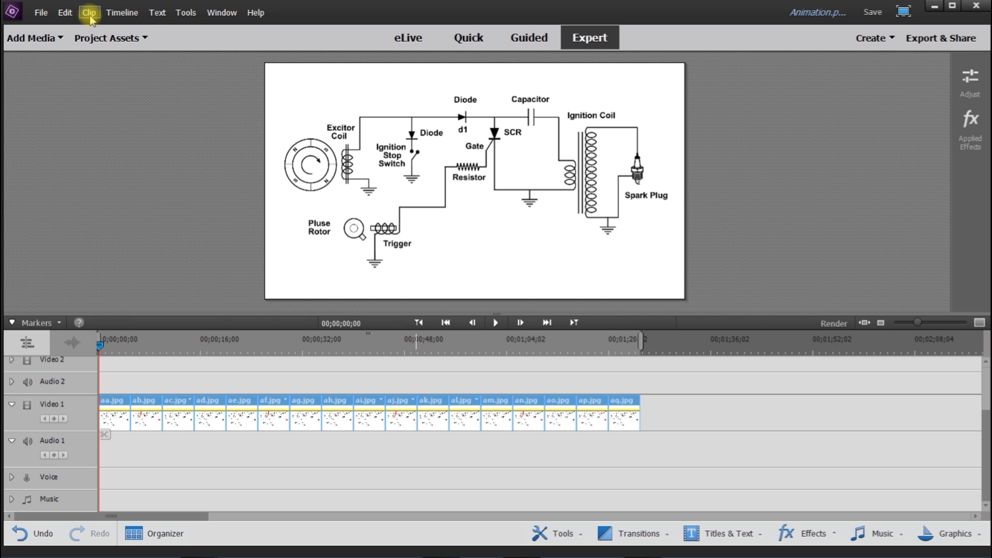
- Open and dismiss the clip commands menu, then bring up the Tools menu
left_click(88, 12)
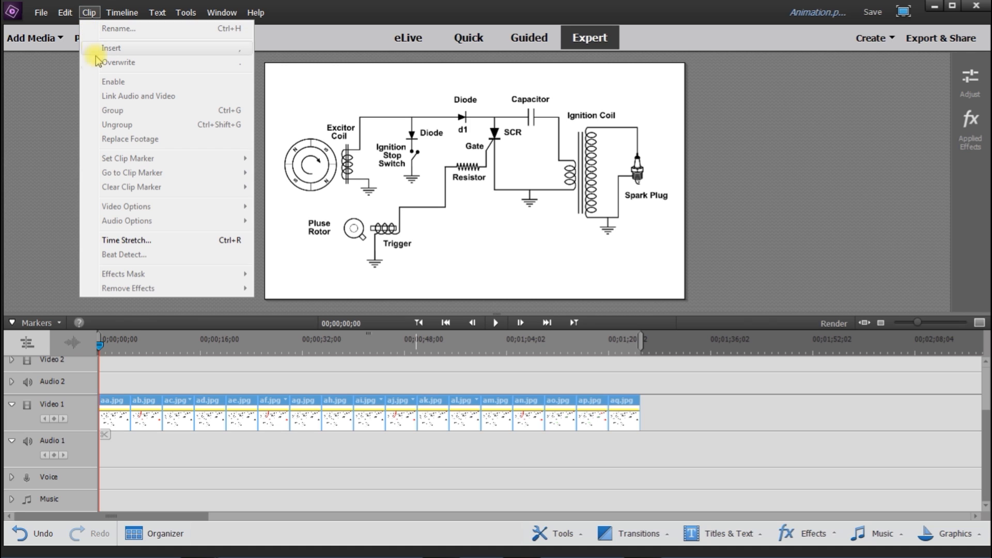
mouse_move(112, 110)
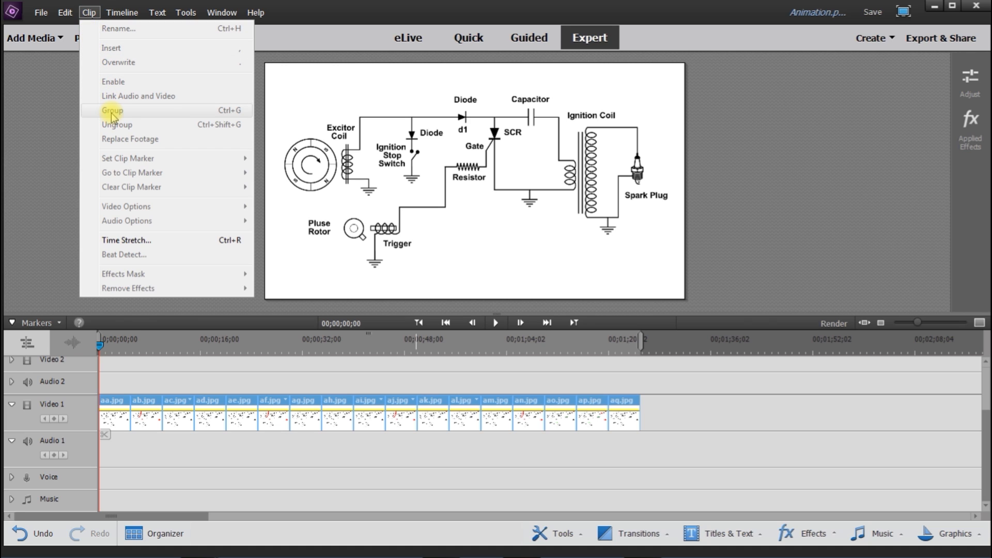
mouse_move(109, 385)
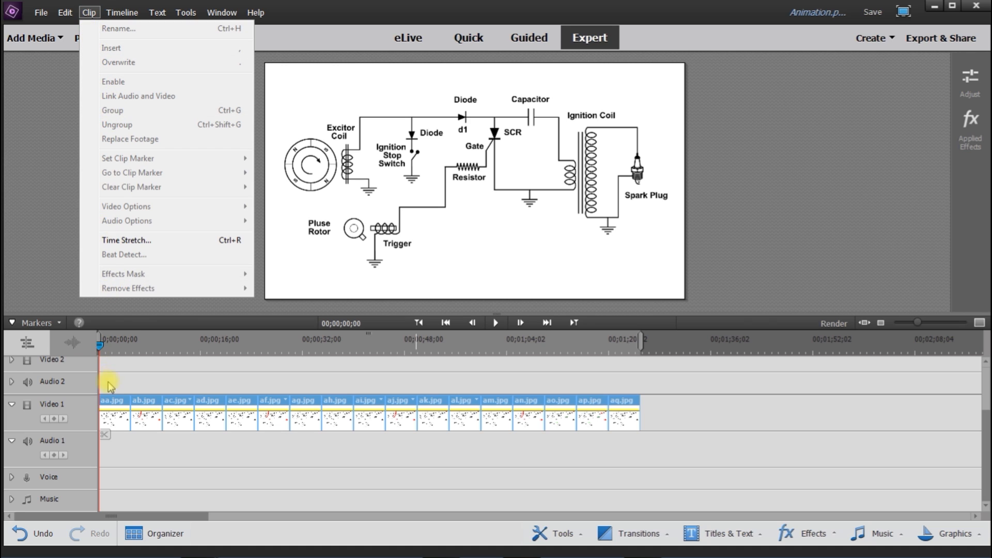
left_click(113, 400)
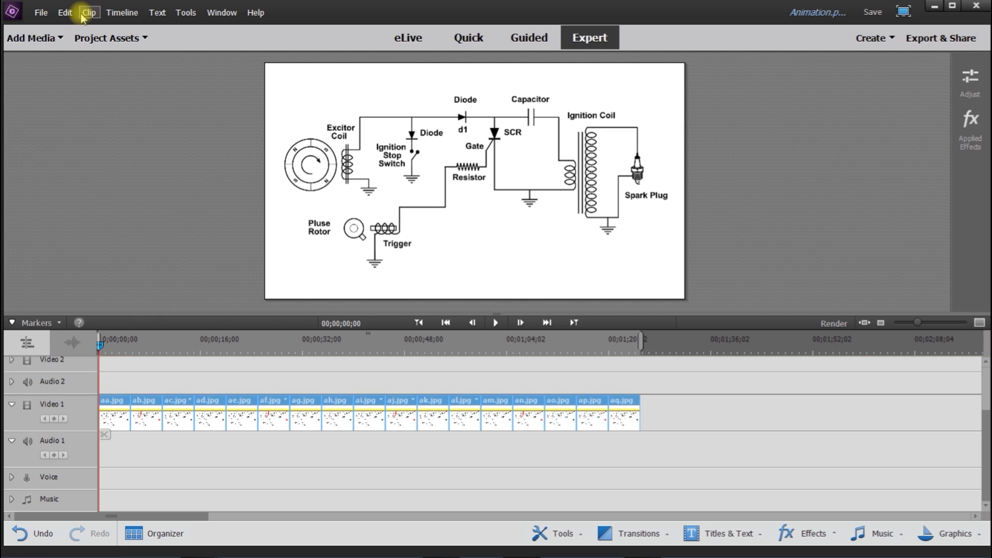
left_click(88, 12)
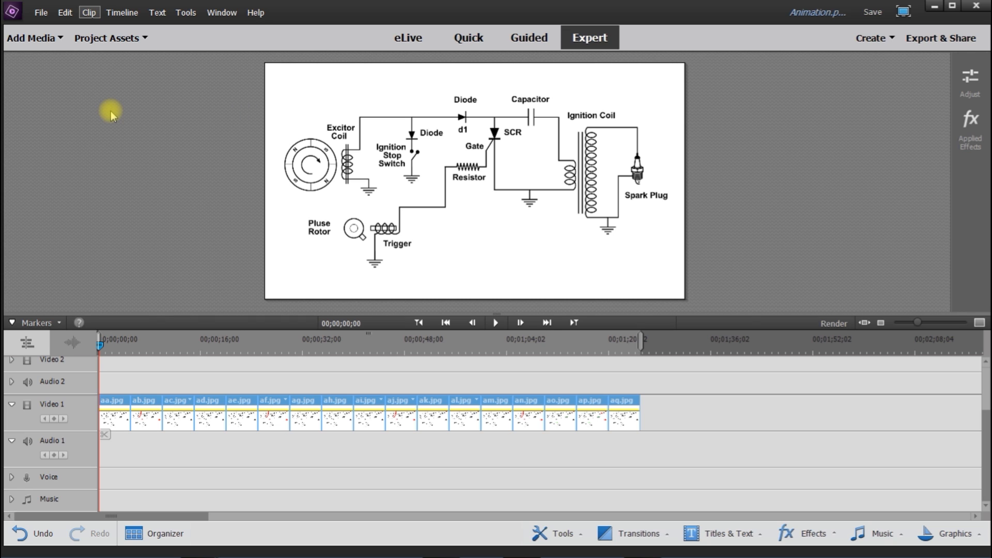
mouse_move(111, 120)
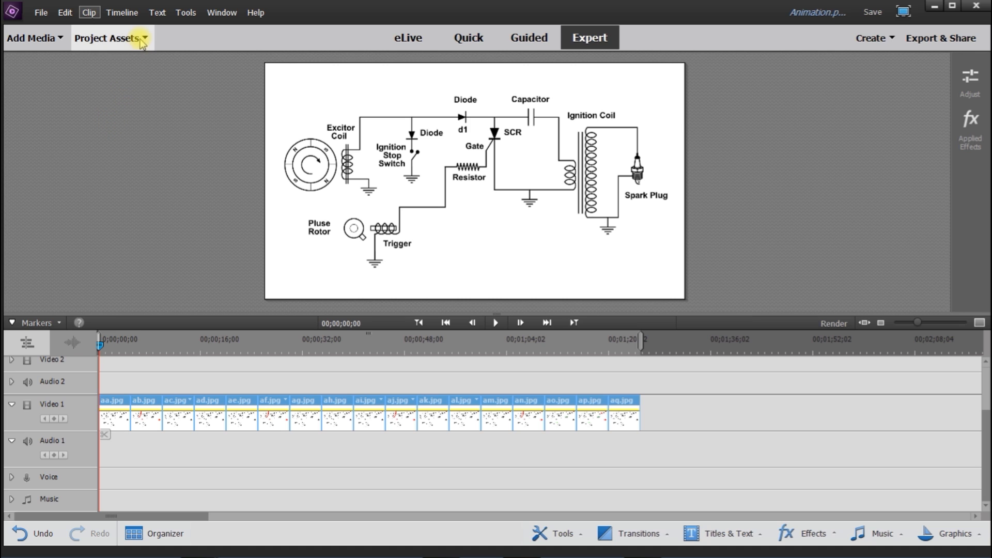
left_click(185, 12)
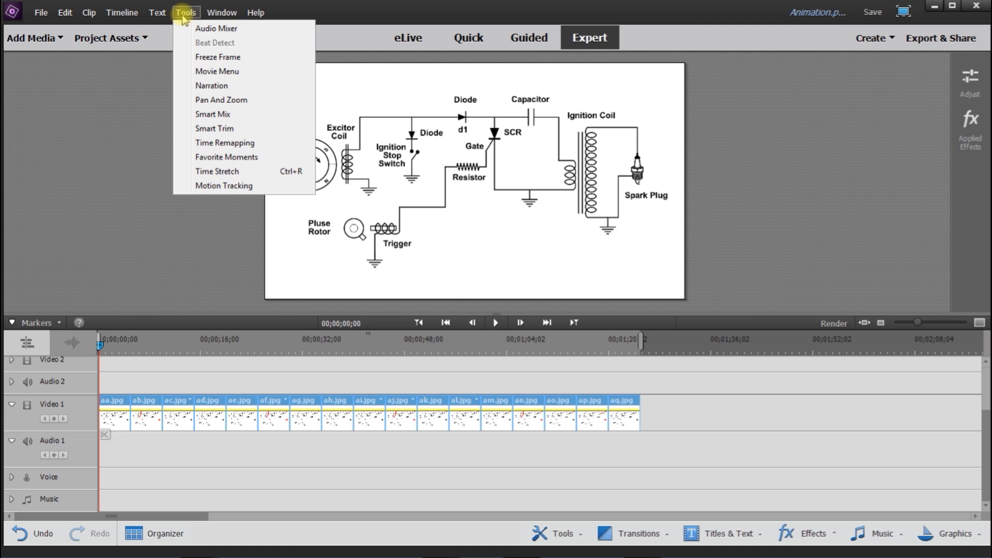
mouse_move(216, 171)
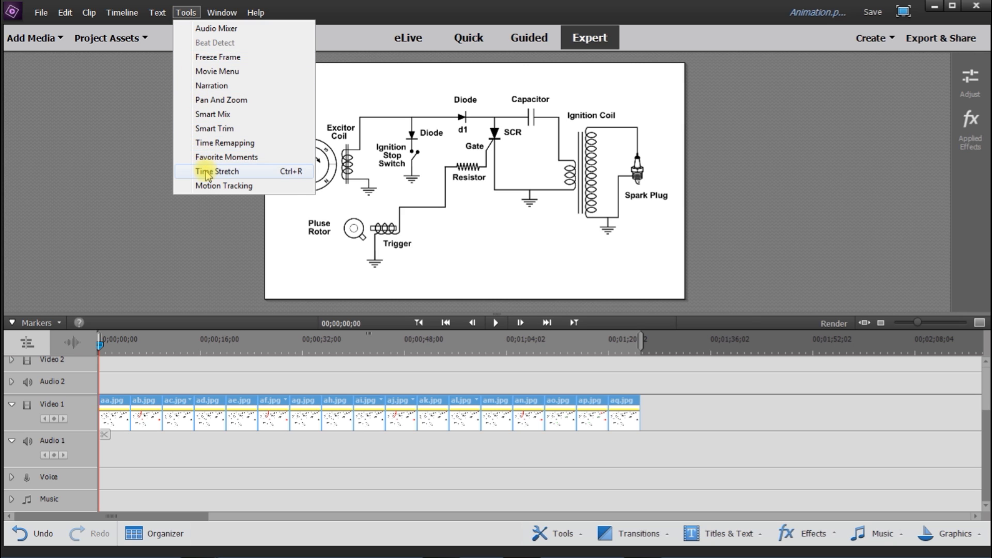
- Time-stretch the Video 1 cells to 500% speed
left_click(219, 171)
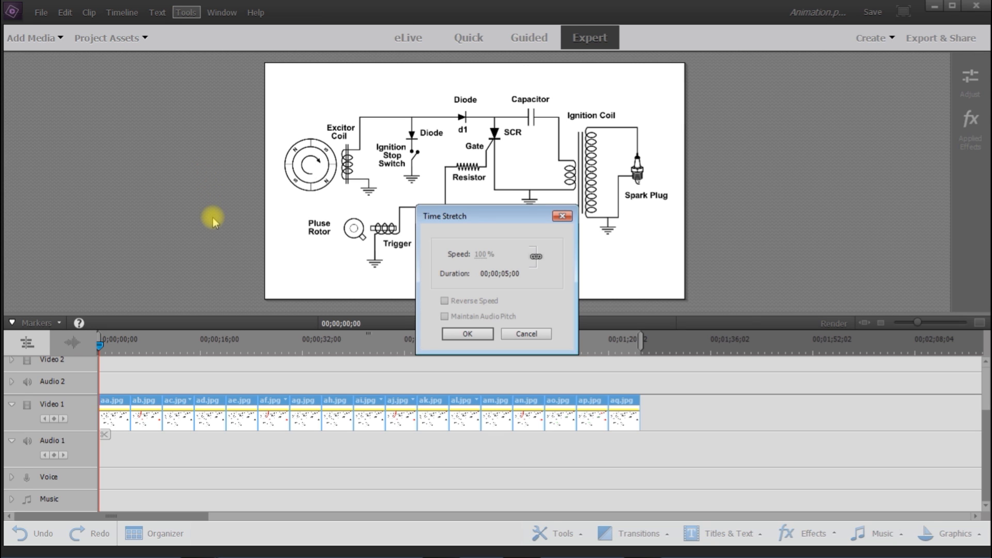
mouse_move(520, 301)
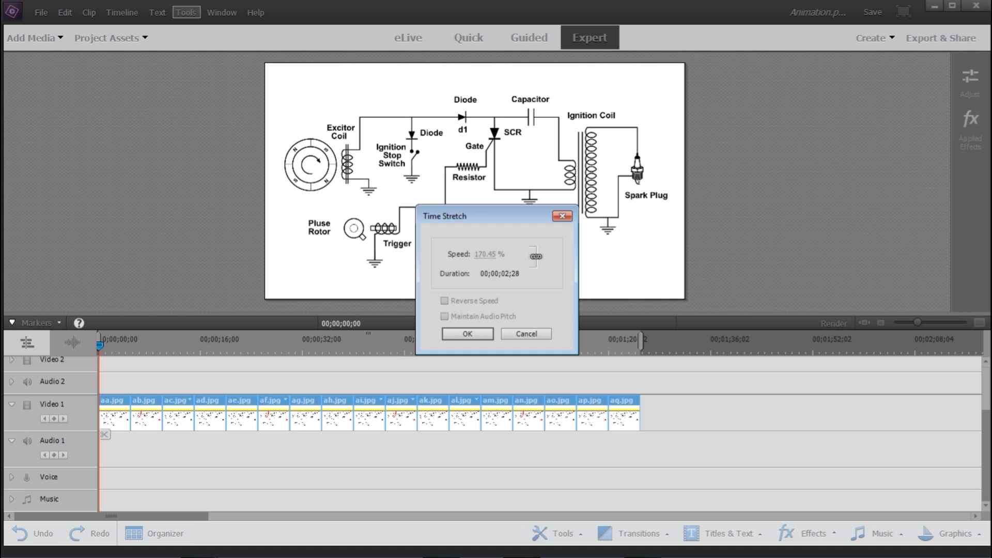
type("483.87")
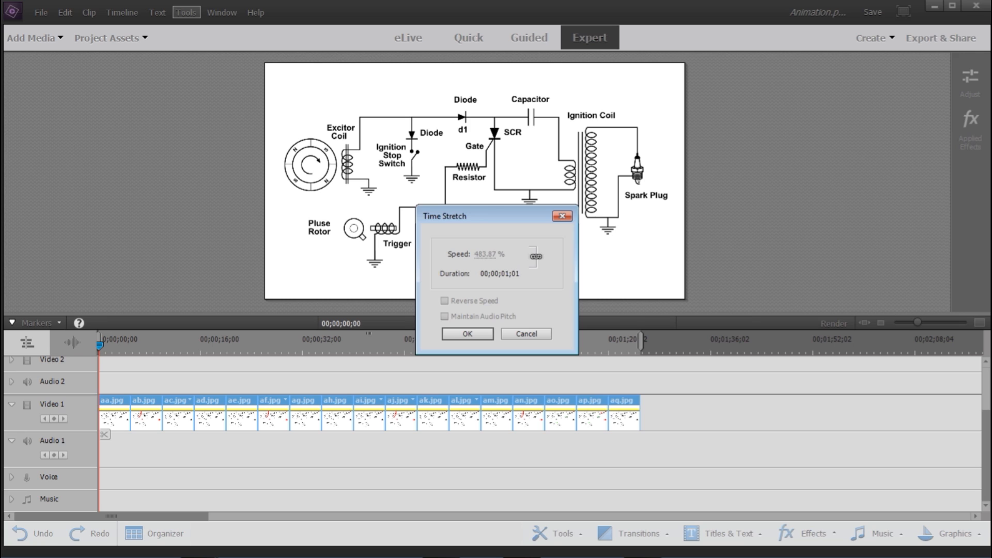
type("500")
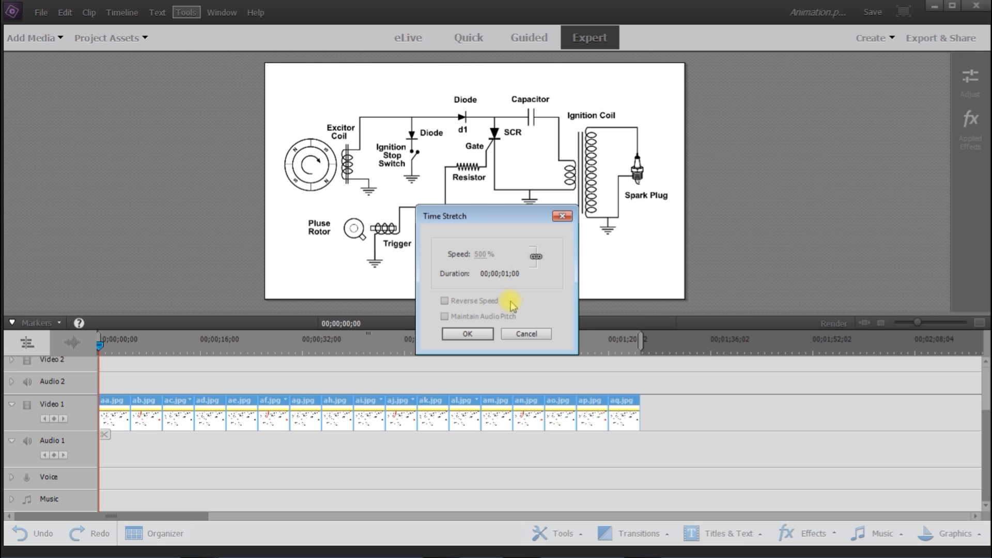
mouse_move(422, 389)
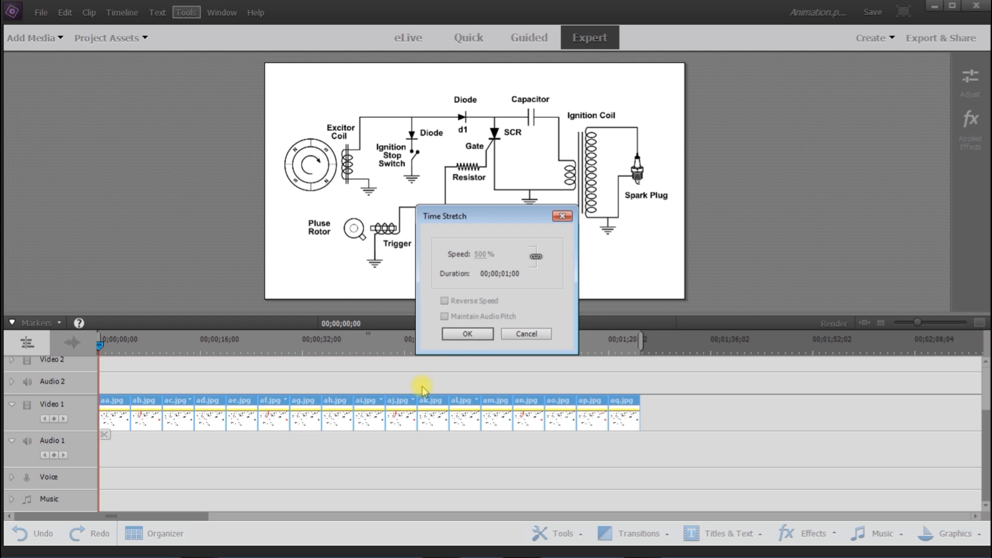
mouse_move(467, 333)
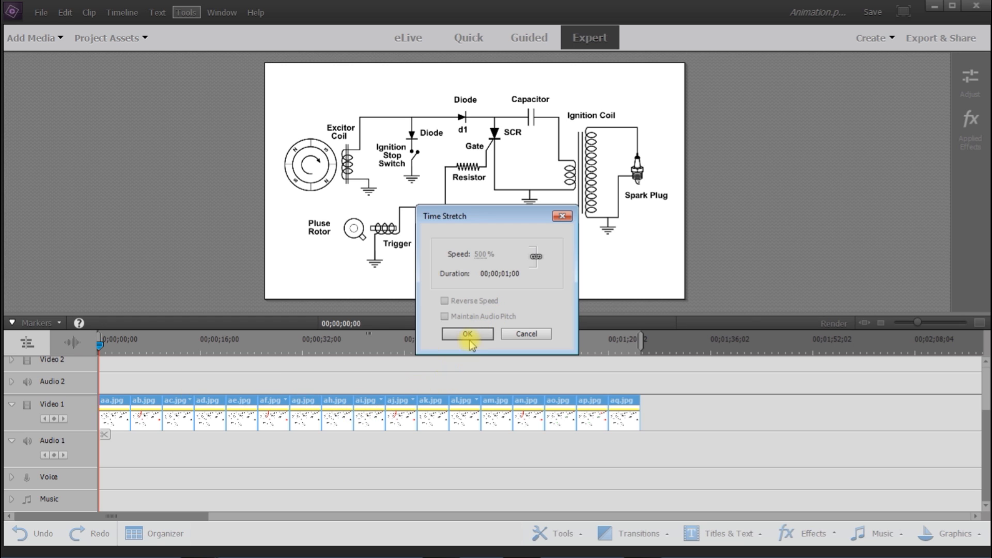
left_click(467, 333)
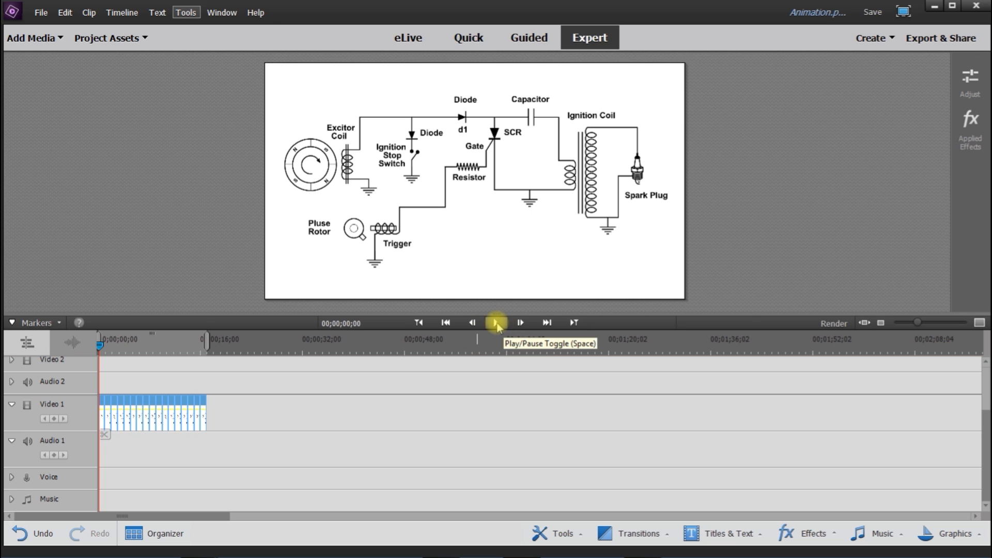
left_click(496, 322)
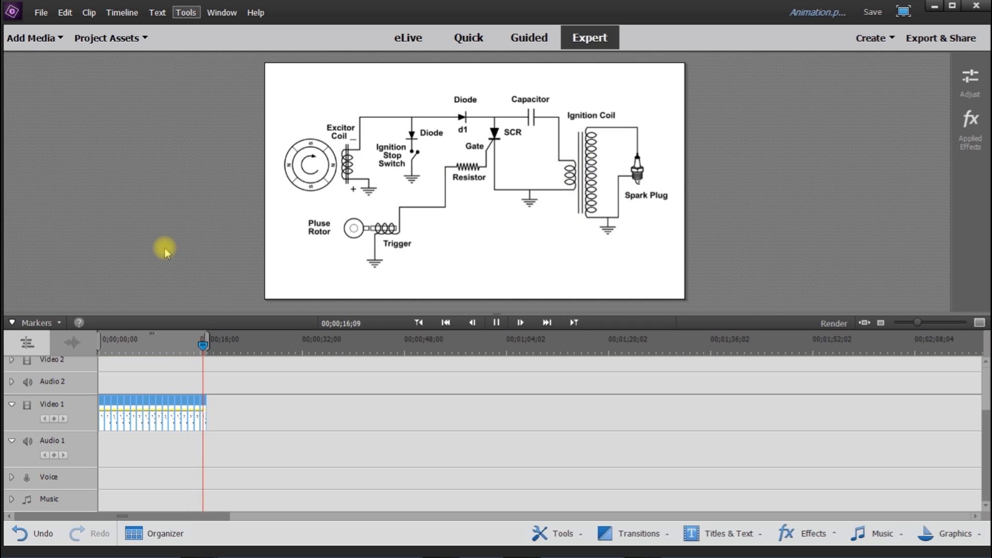
left_click(496, 322)
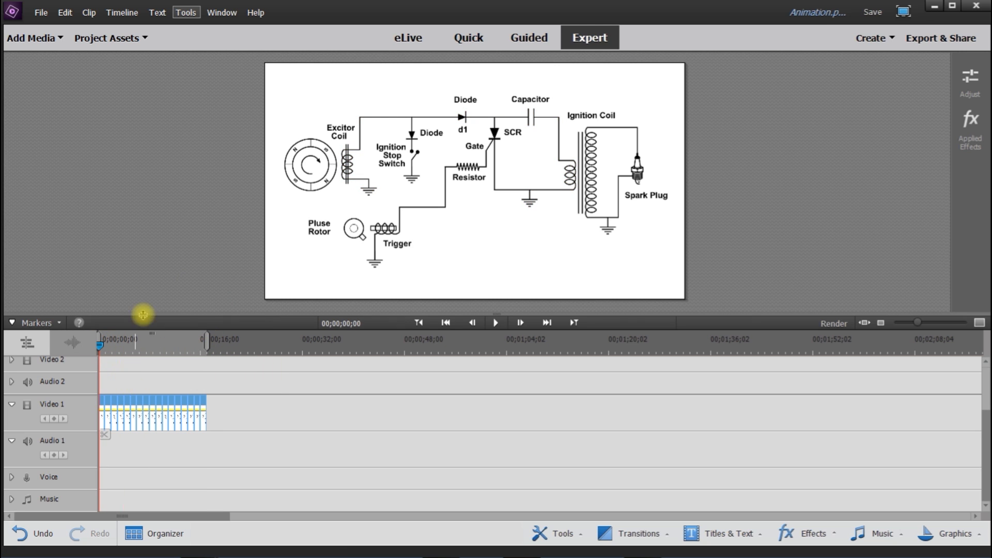
- Time-stretch the clips again, cutting the Duration to a fraction of a second
left_click(186, 12)
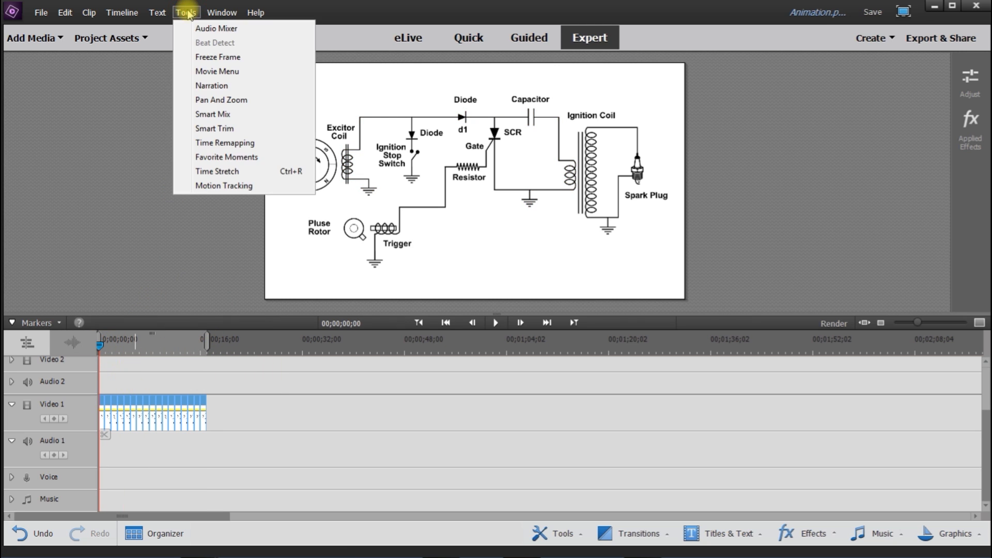
left_click(217, 171)
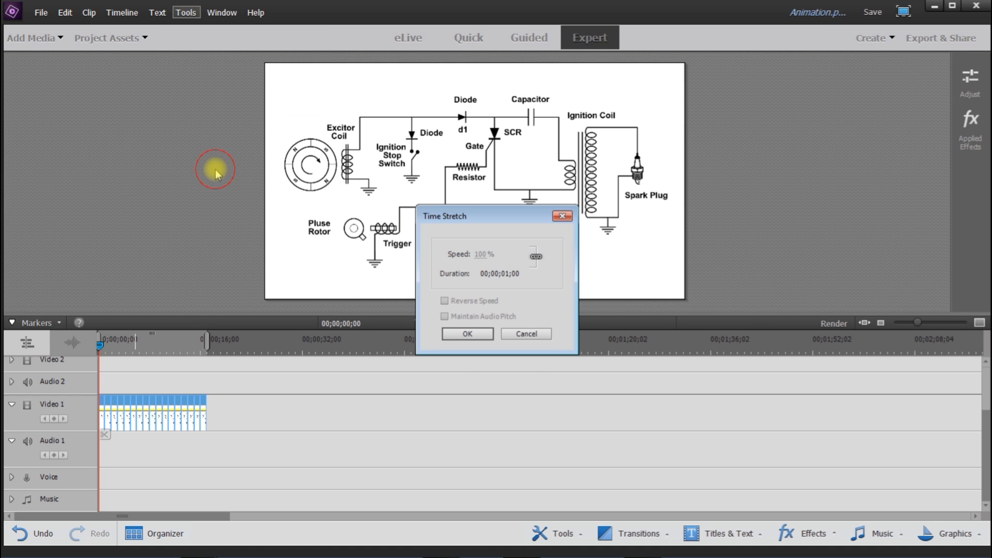
mouse_move(464, 277)
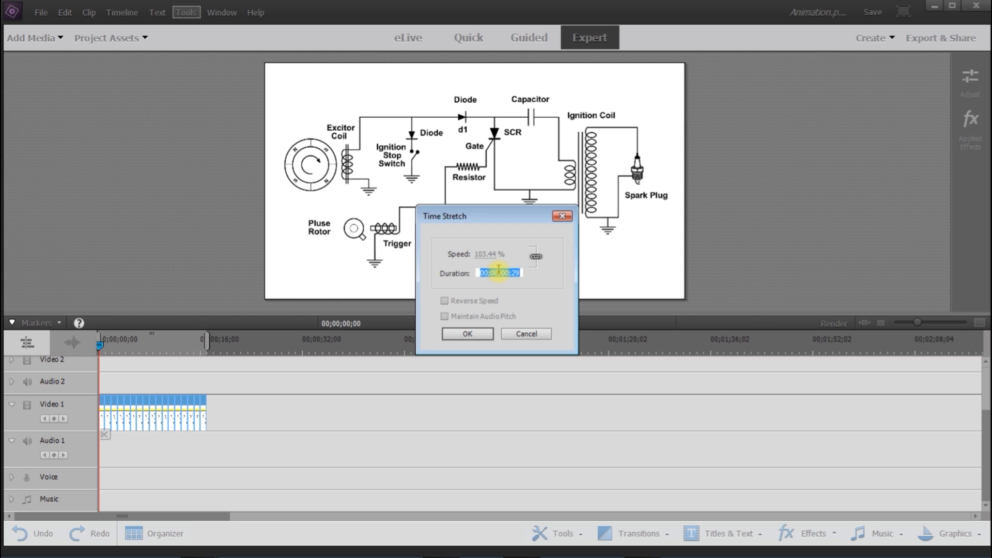
type("0")
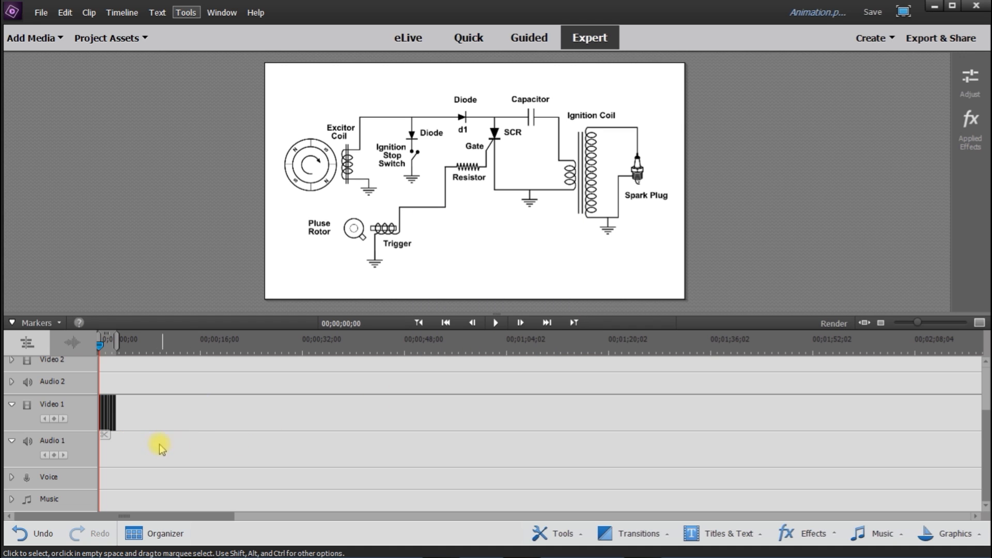
left_click(496, 322)
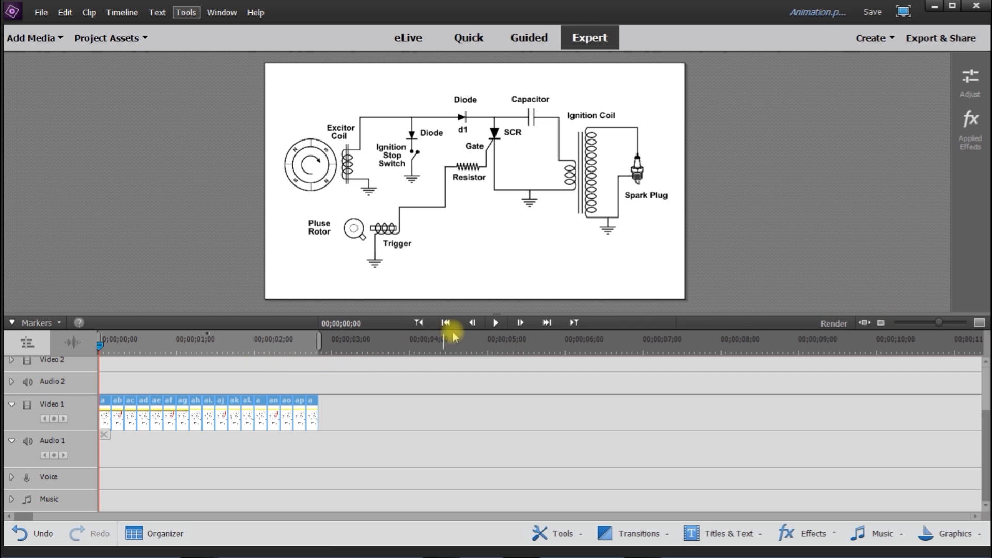
left_click(495, 322)
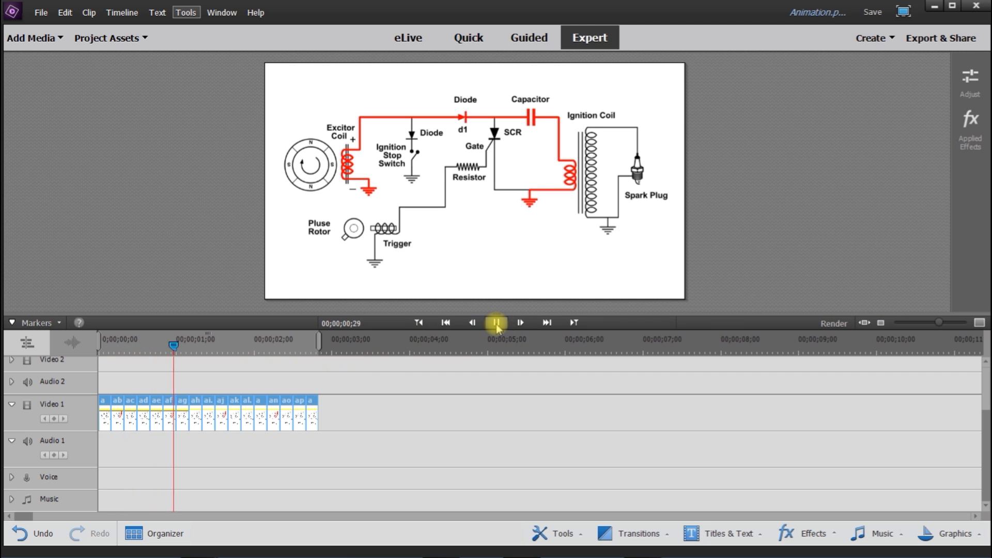
left_click(497, 322)
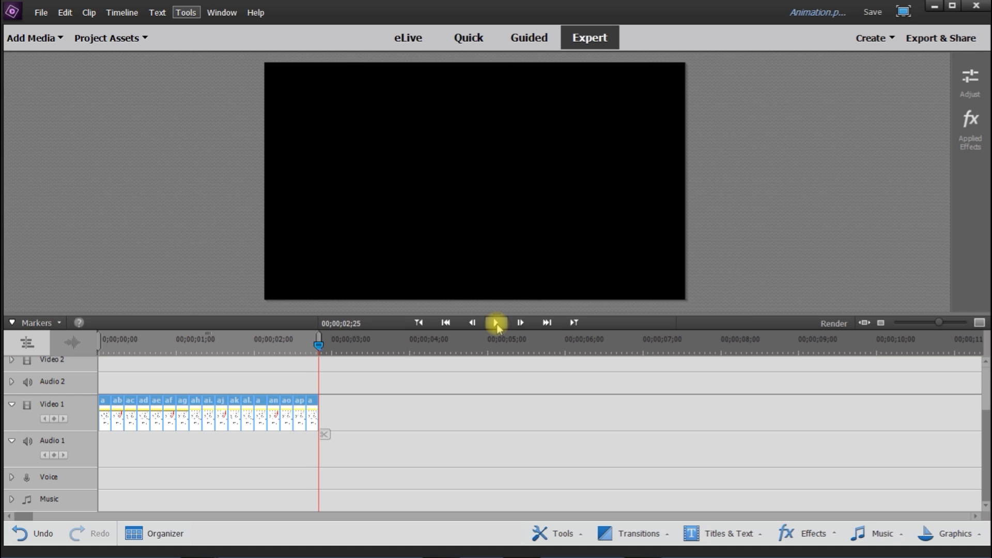
left_click(496, 322)
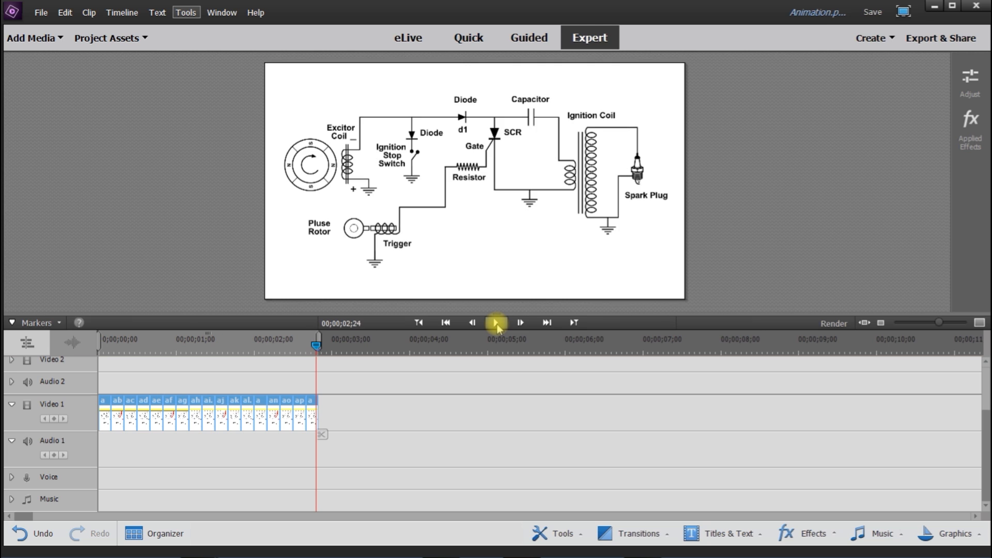
left_click(496, 322)
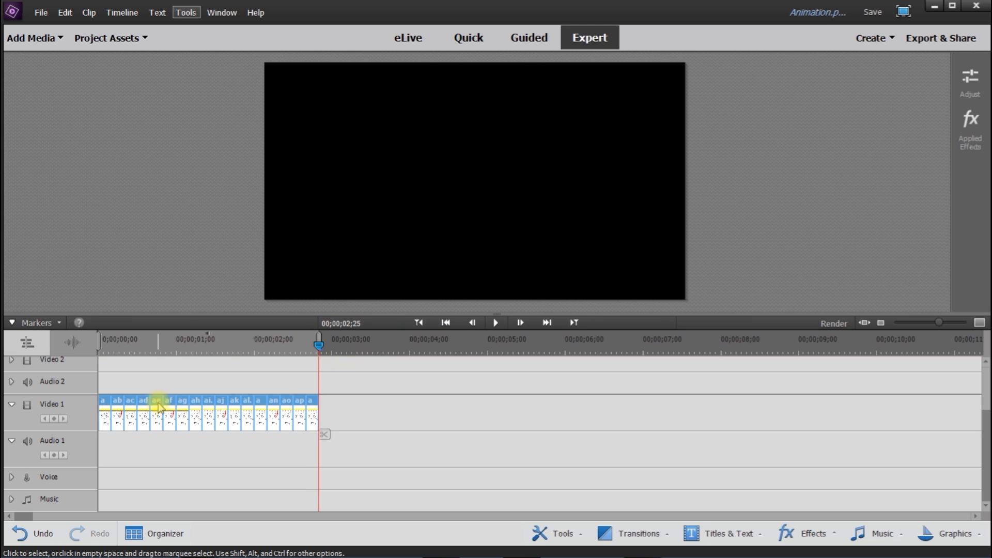
- Bring up the context menu on the selected circuit clips to copy them
right_click(158, 405)
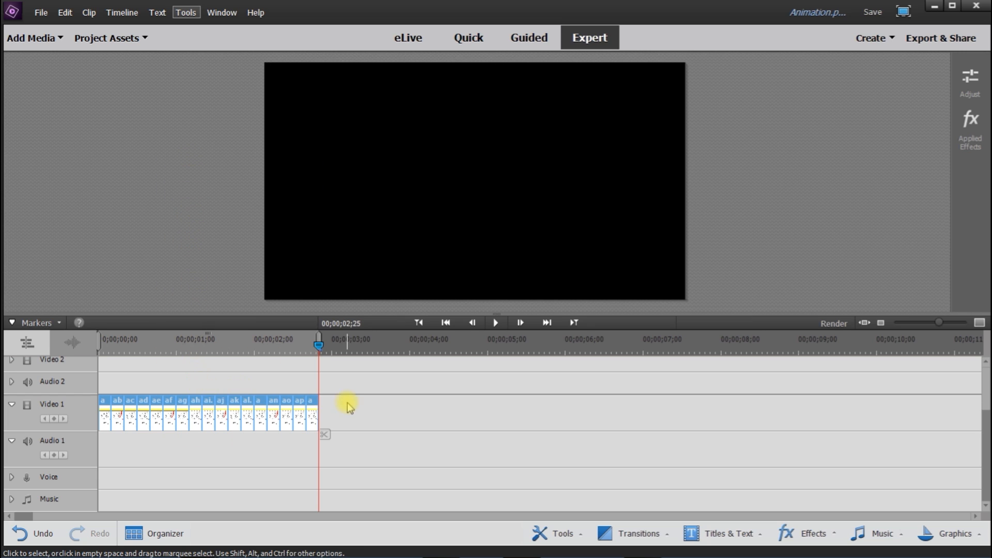
mouse_move(400, 368)
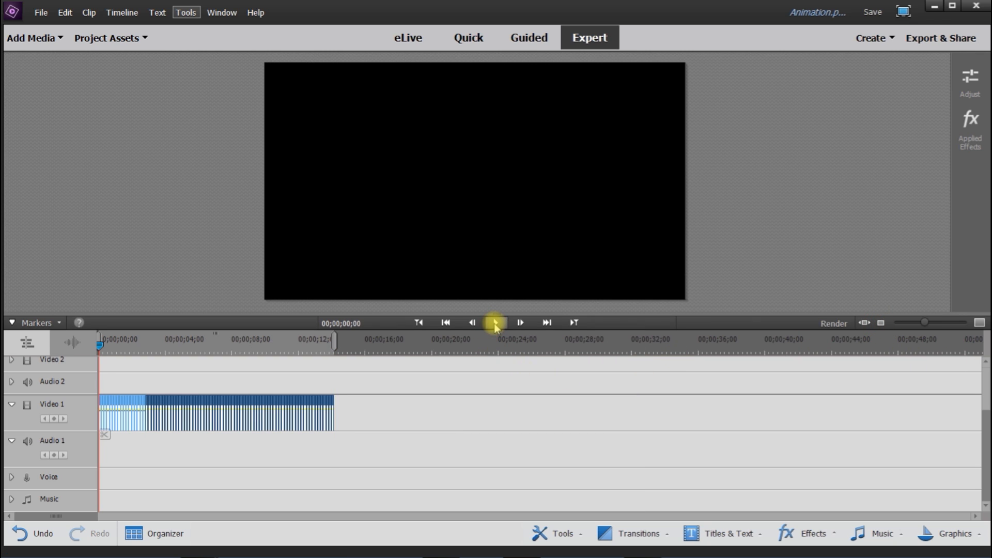
left_click(495, 323)
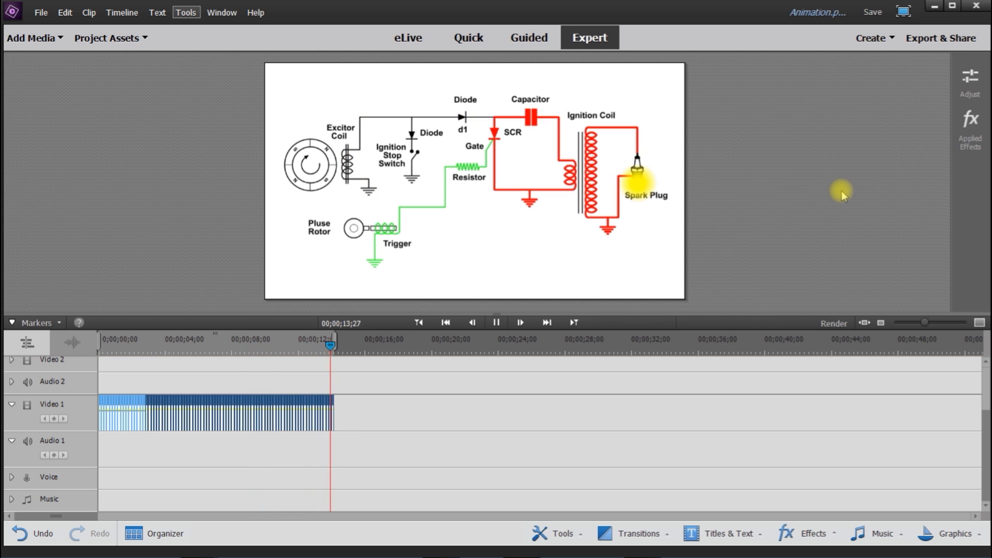
left_click(496, 322)
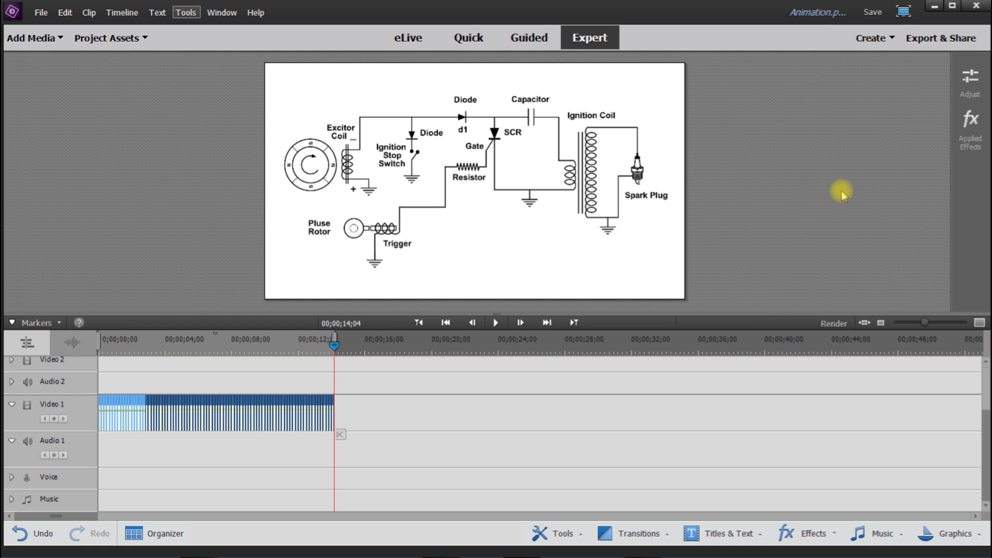